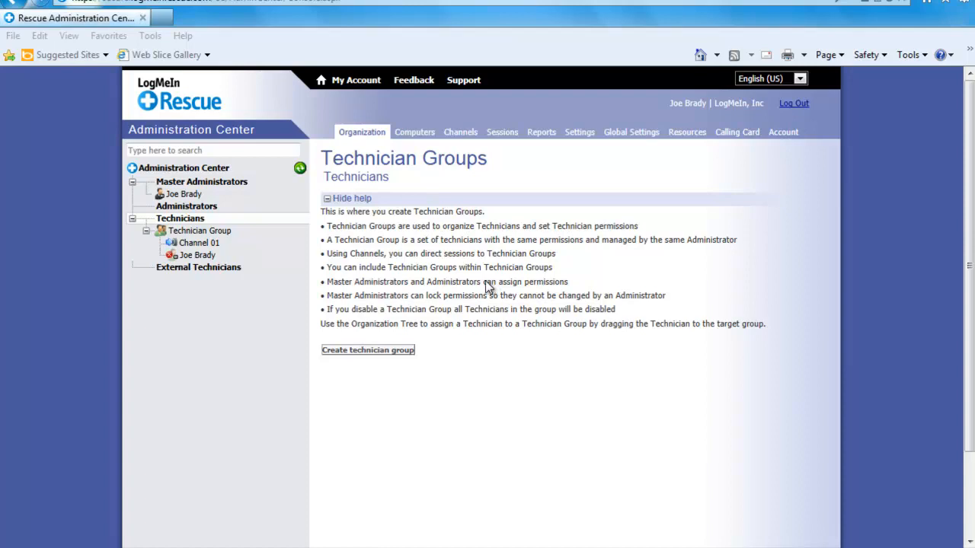
pyautogui.moveTo(179, 219)
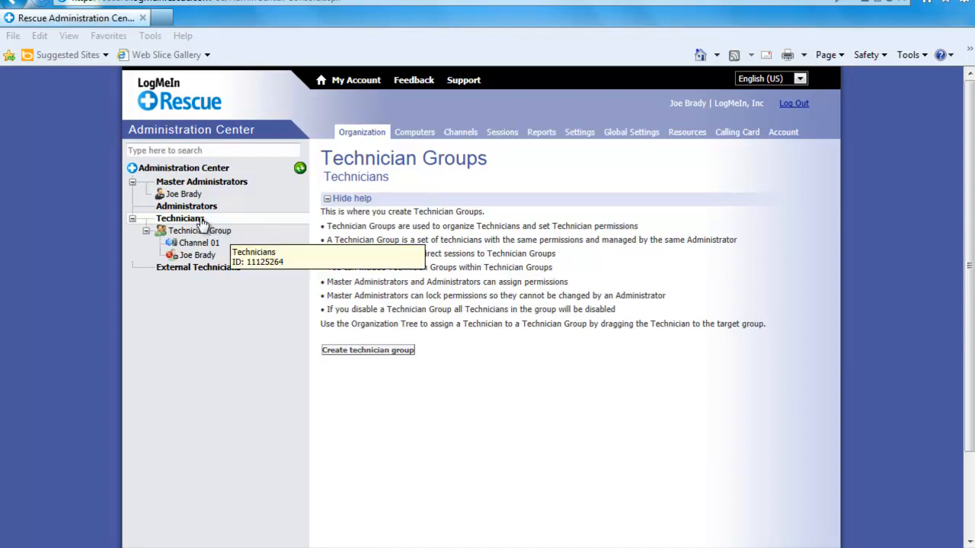
pyautogui.moveTo(288, 269)
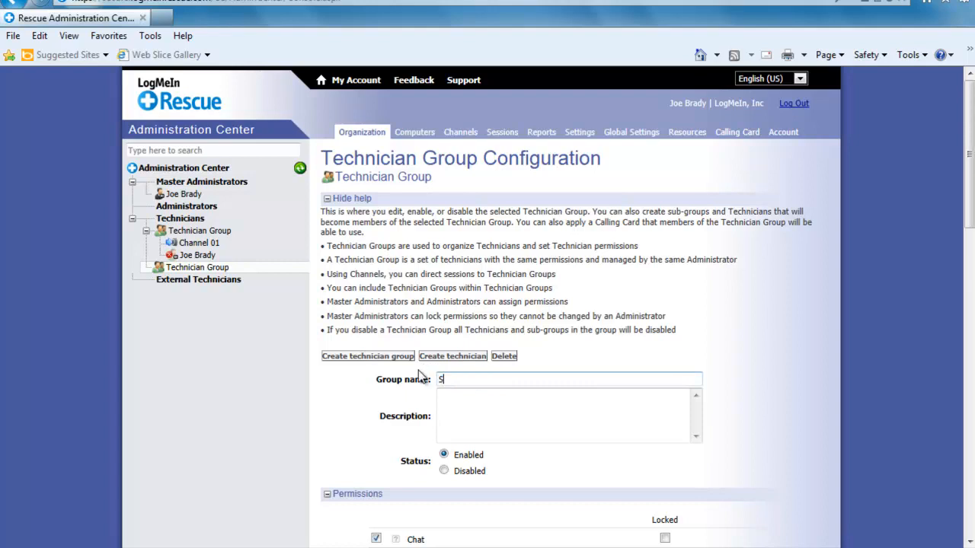
# Name the group 'Second Tier', allow deploying the Calling Card and running embedded scripts, and save
pyautogui.write('econd T')
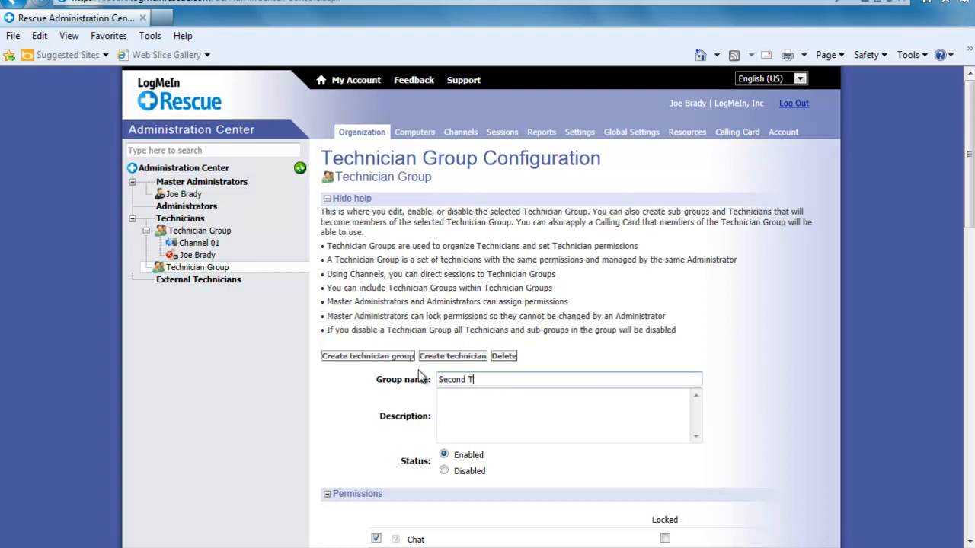
pyautogui.write('ier')
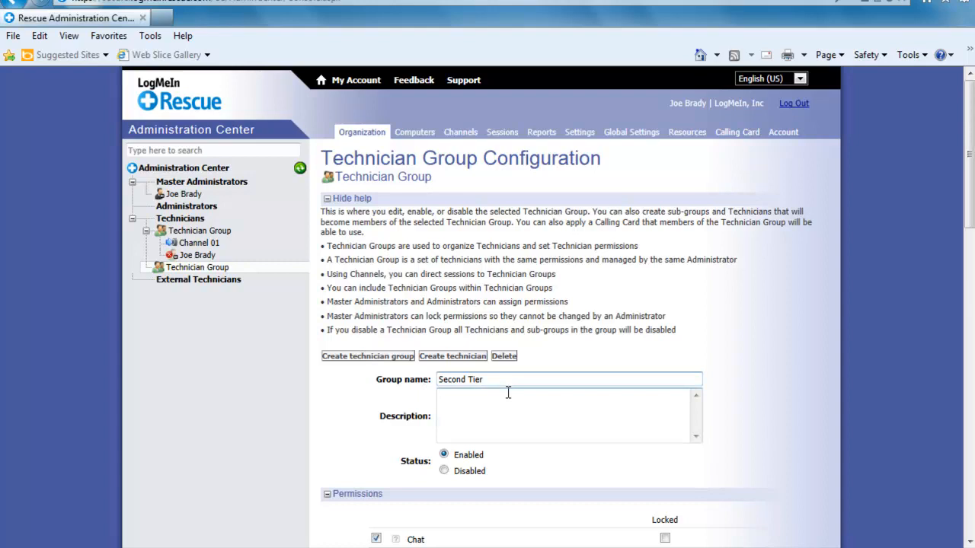
pyautogui.moveTo(525, 371)
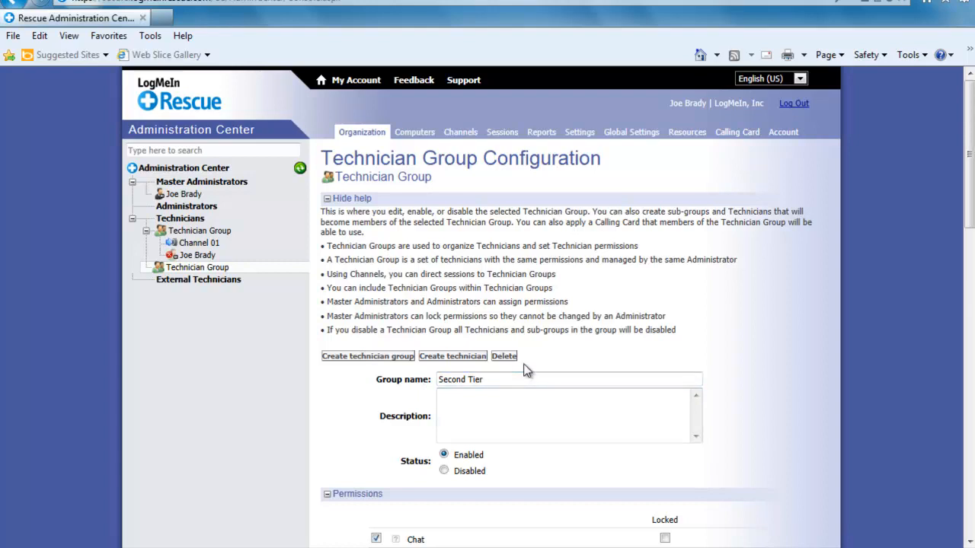
pyautogui.scroll(-3)
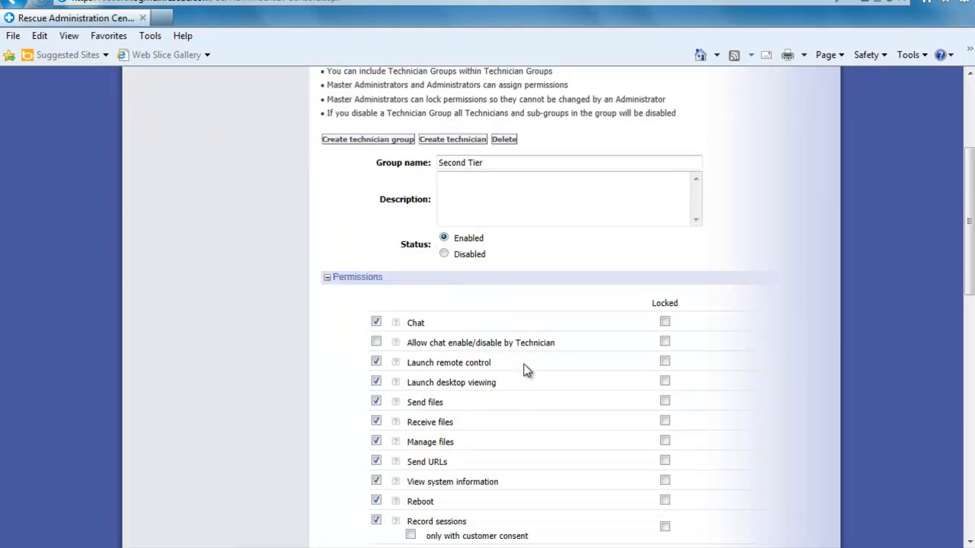
pyautogui.scroll(-3)
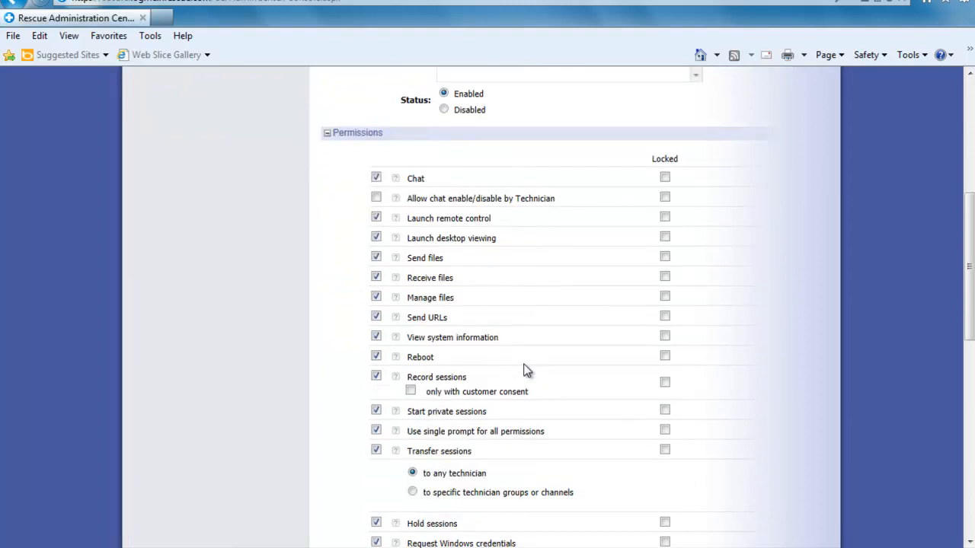
pyautogui.scroll(-3)
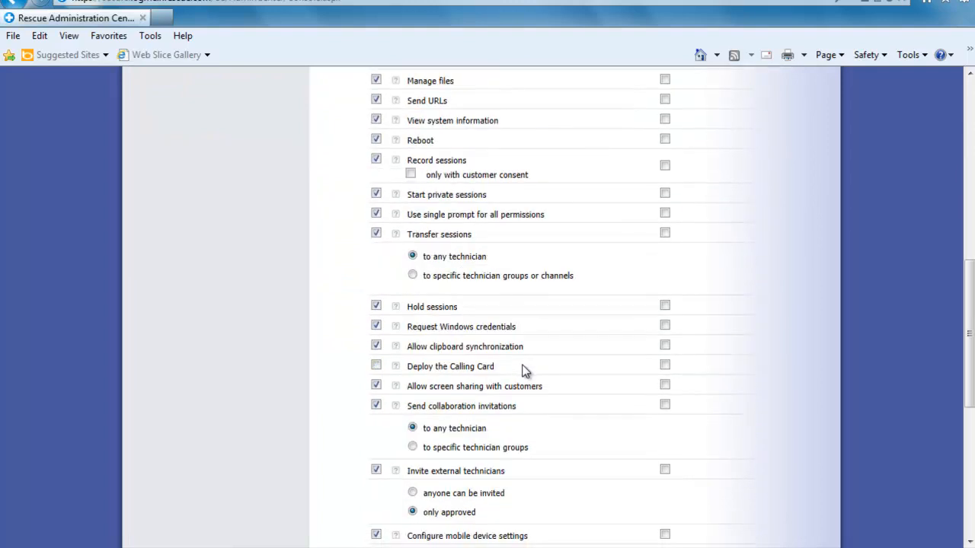
pyautogui.click(375, 364)
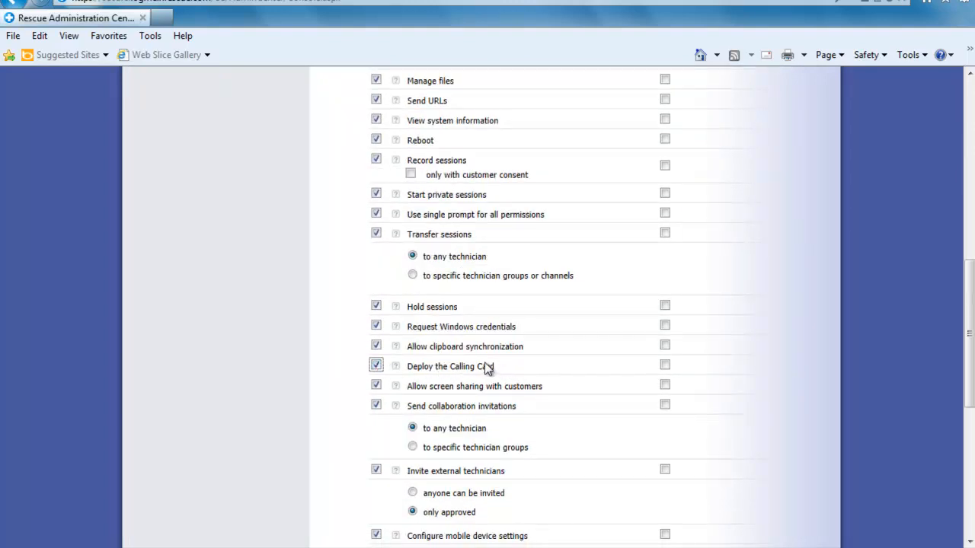
pyautogui.scroll(-3)
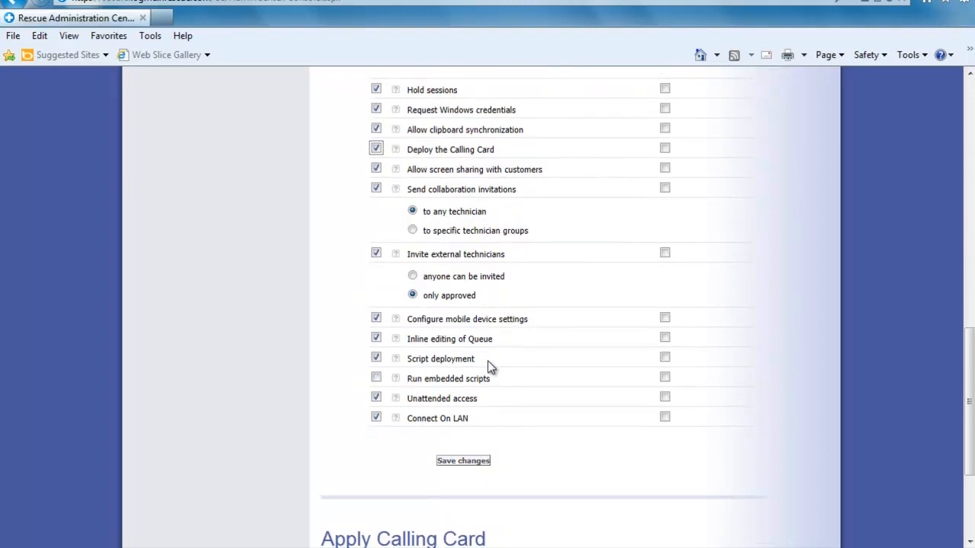
pyautogui.click(375, 378)
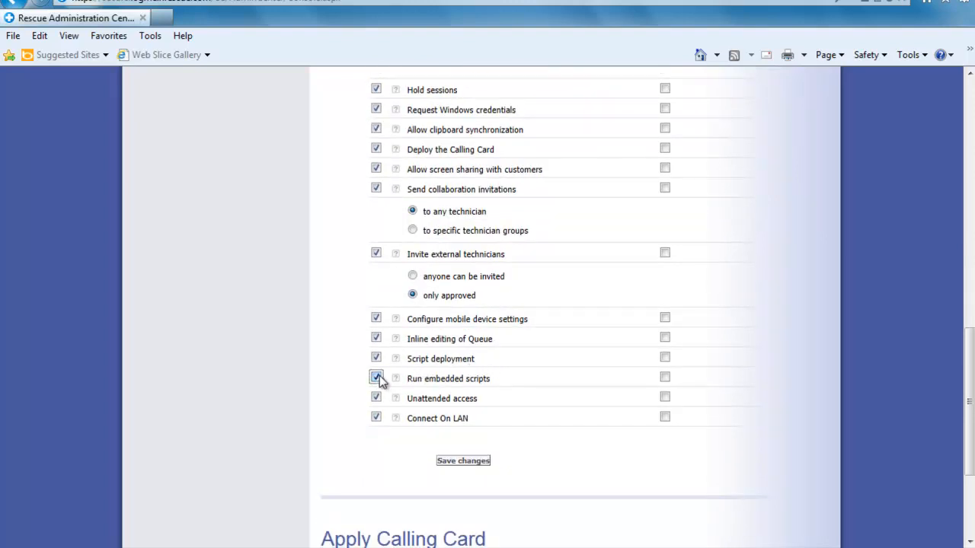
pyautogui.moveTo(463, 460)
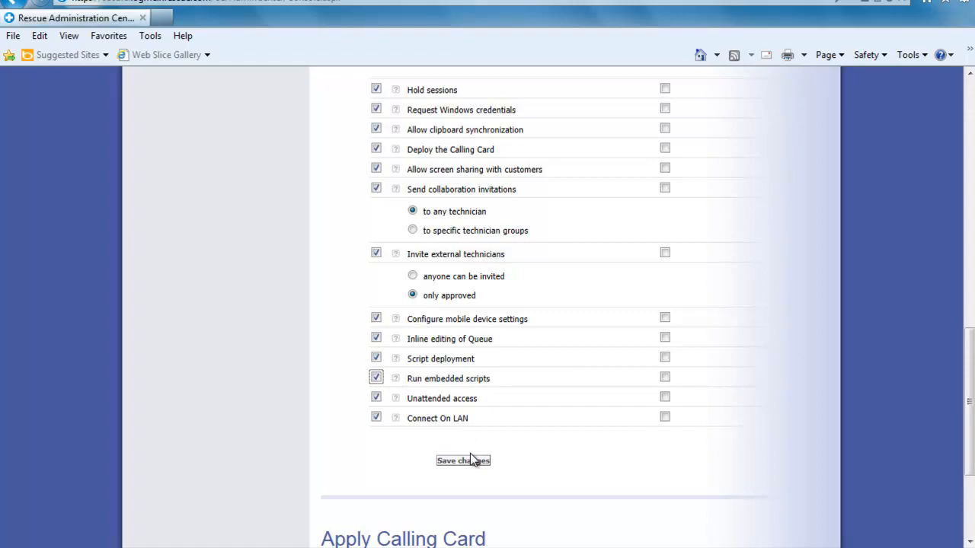
pyautogui.click(462, 460)
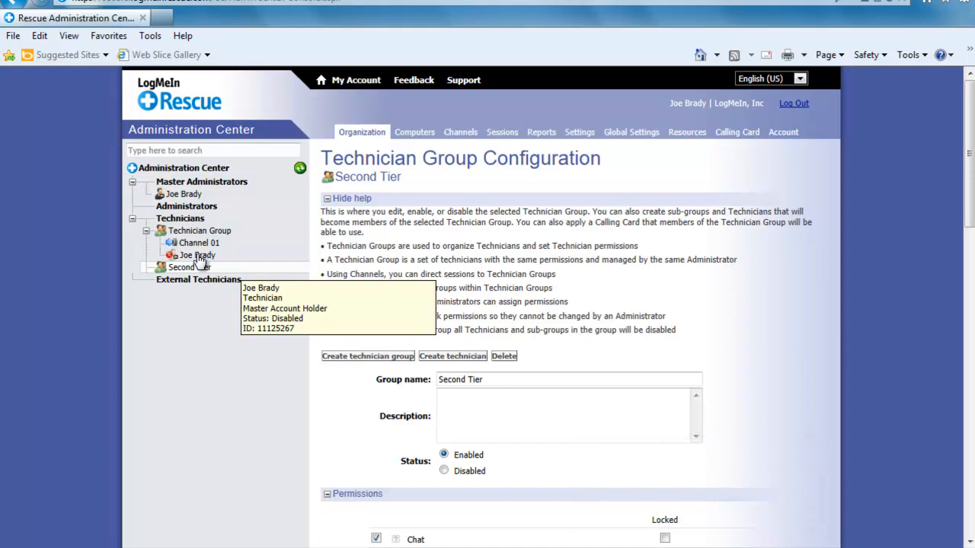
pyautogui.click(196, 255)
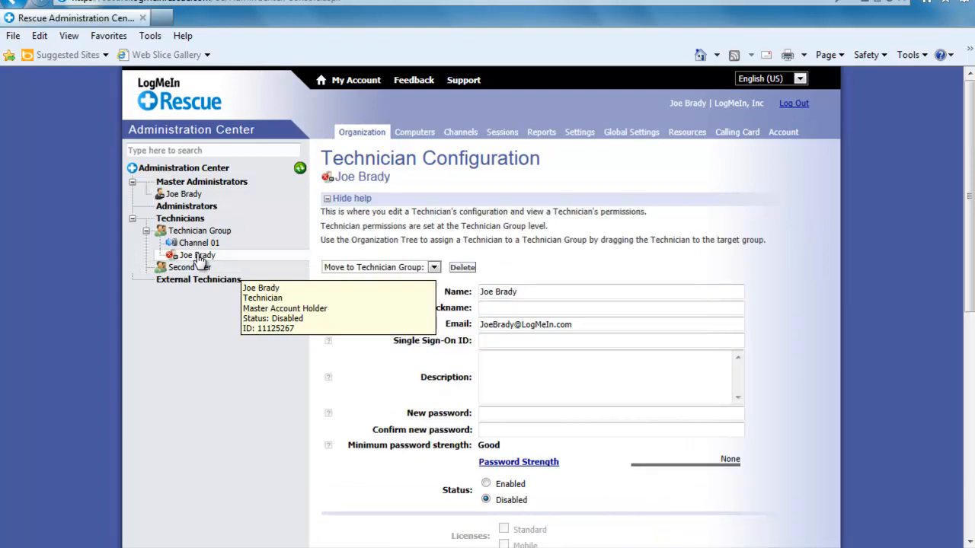
pyautogui.moveTo(188, 267)
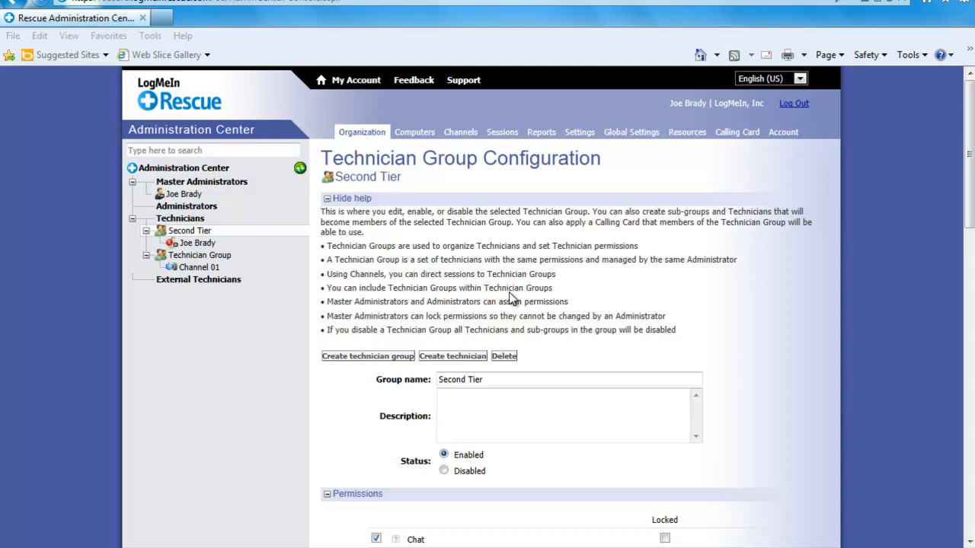
pyautogui.moveTo(358, 268)
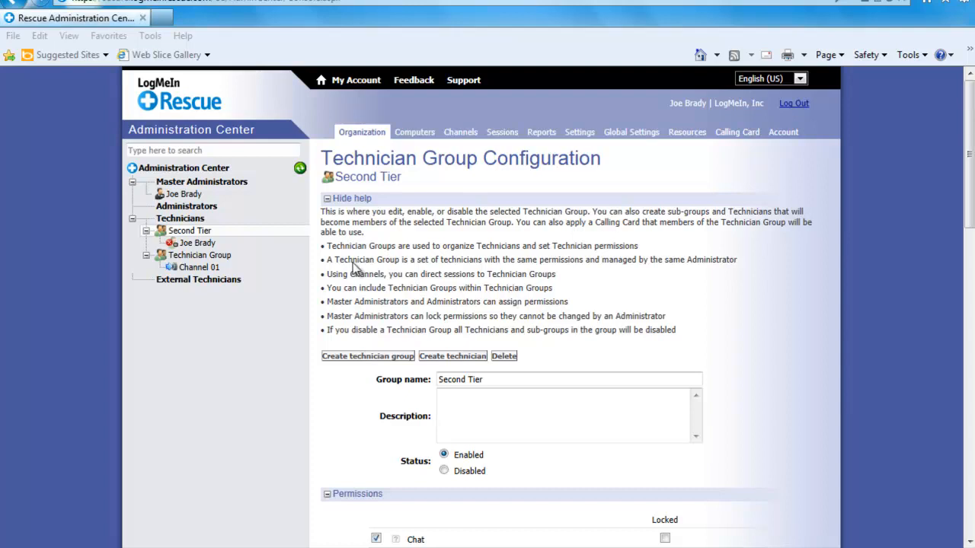
pyautogui.moveTo(189, 230)
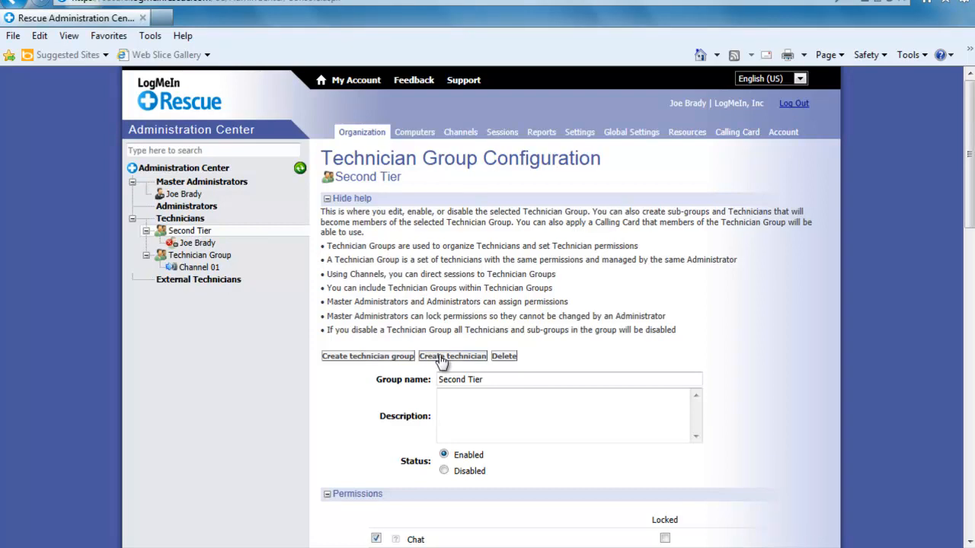
pyautogui.click(451, 356)
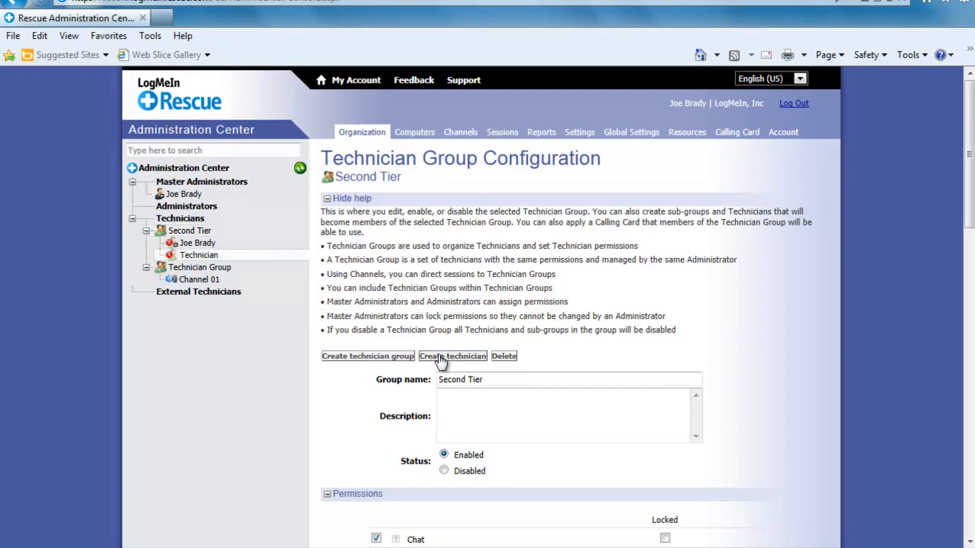
pyautogui.click(199, 255)
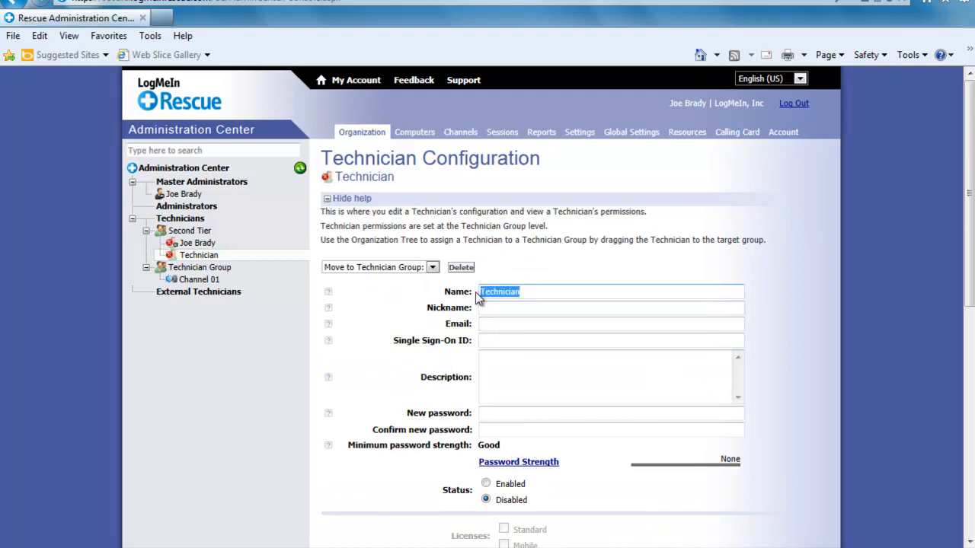
pyautogui.write('Tom Bra')
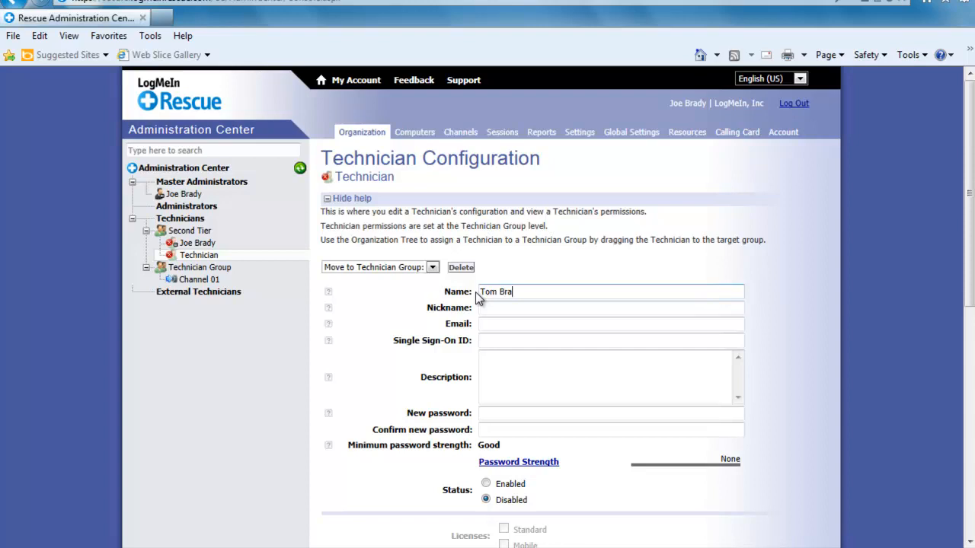
pyautogui.write('dy')
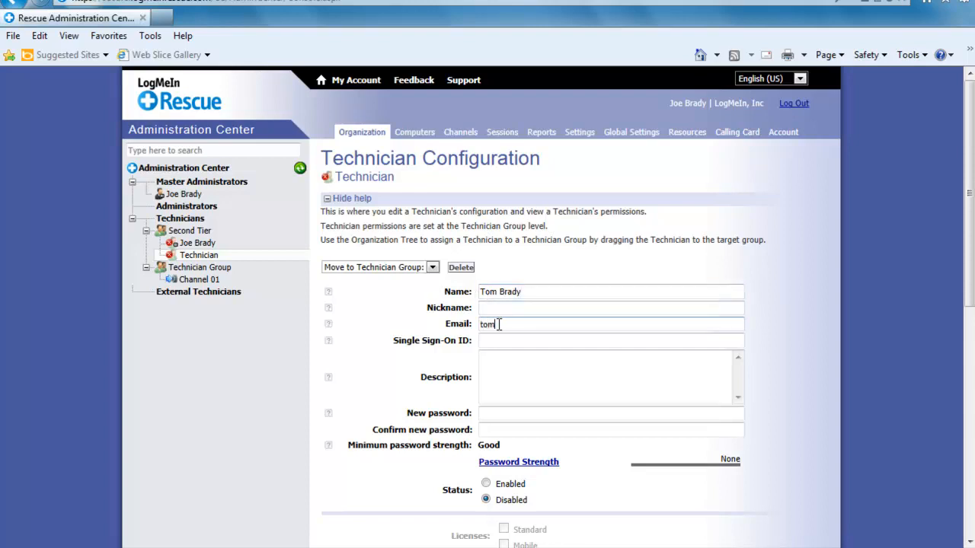
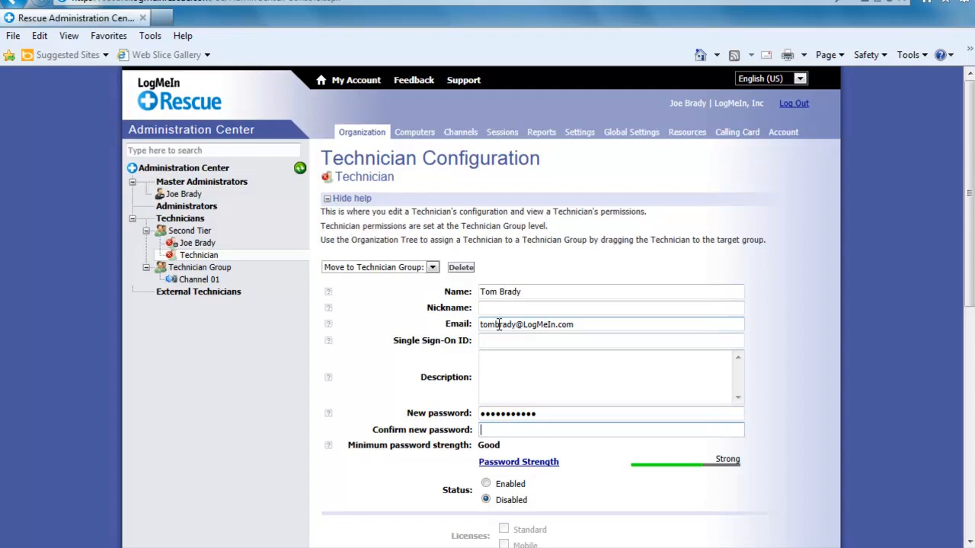
pyautogui.write('•••••')
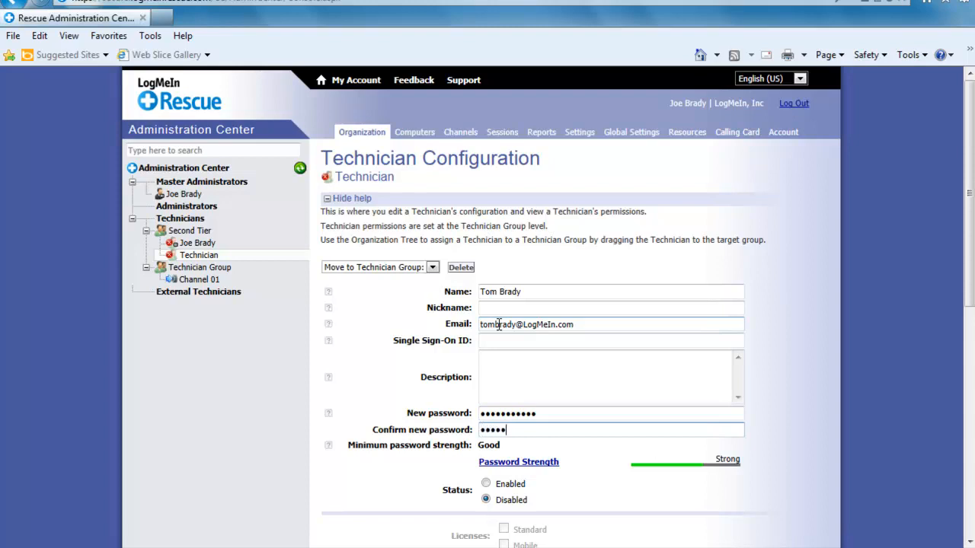
pyautogui.write('••••')
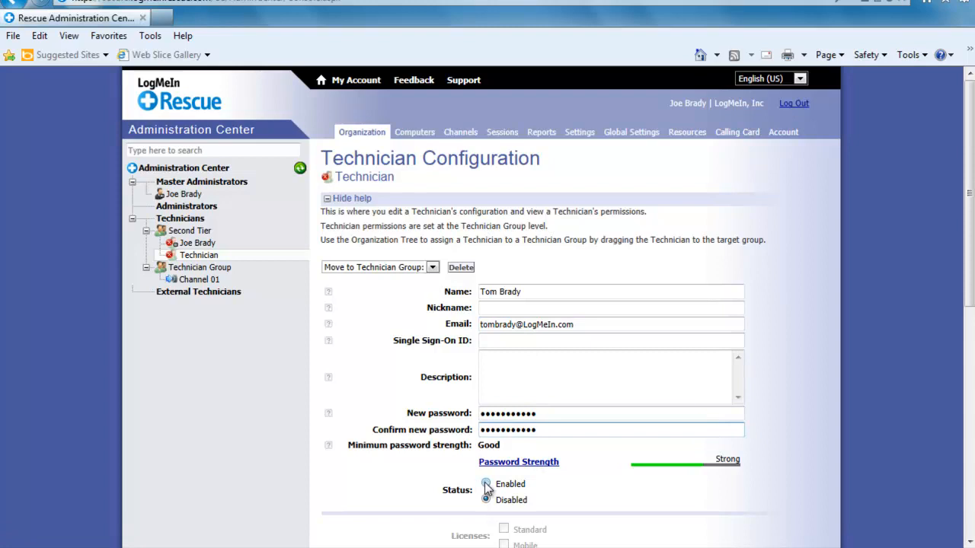
# Save Tom Brady's new technician configuration
pyautogui.scroll(-3)
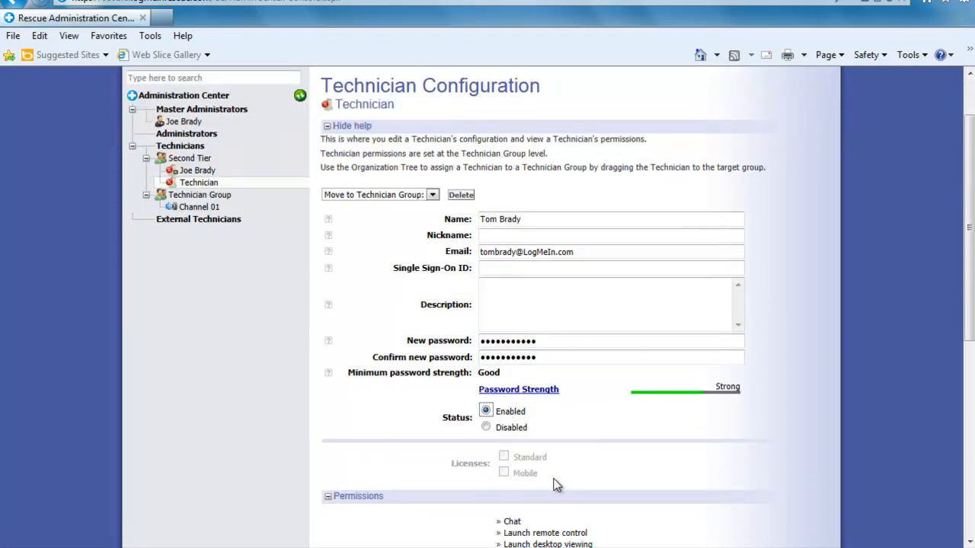
pyautogui.scroll(-3)
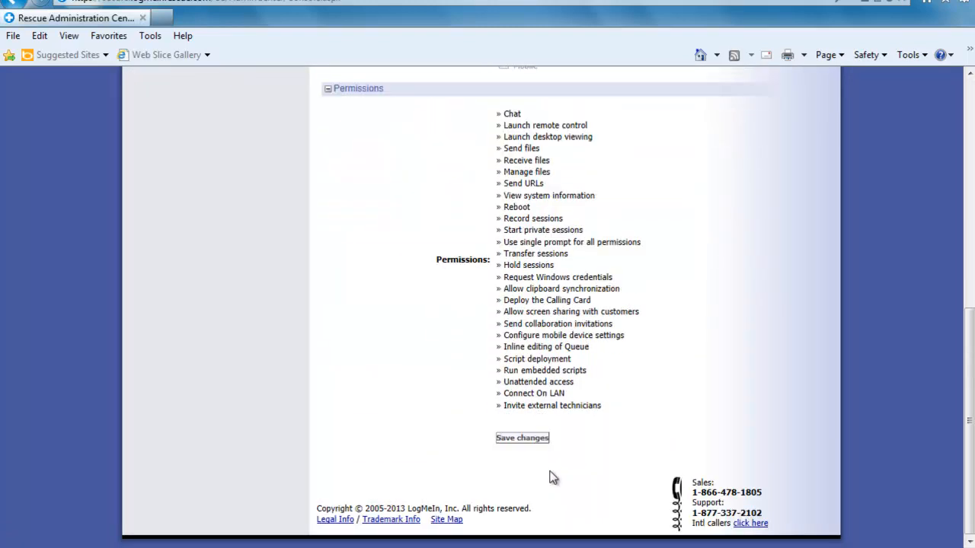
pyautogui.click(521, 437)
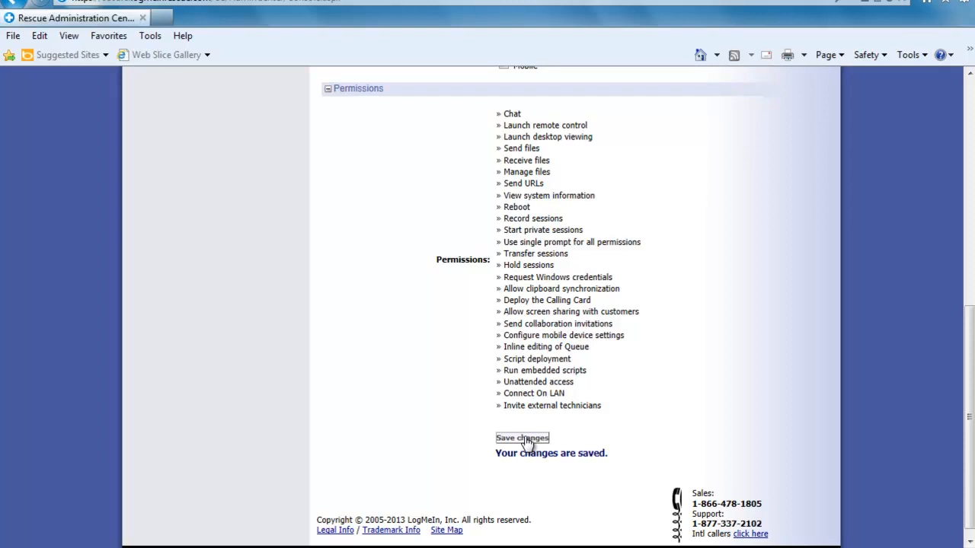
# Add a Mobile license to Tom Brady and save the change
pyautogui.scroll(3)
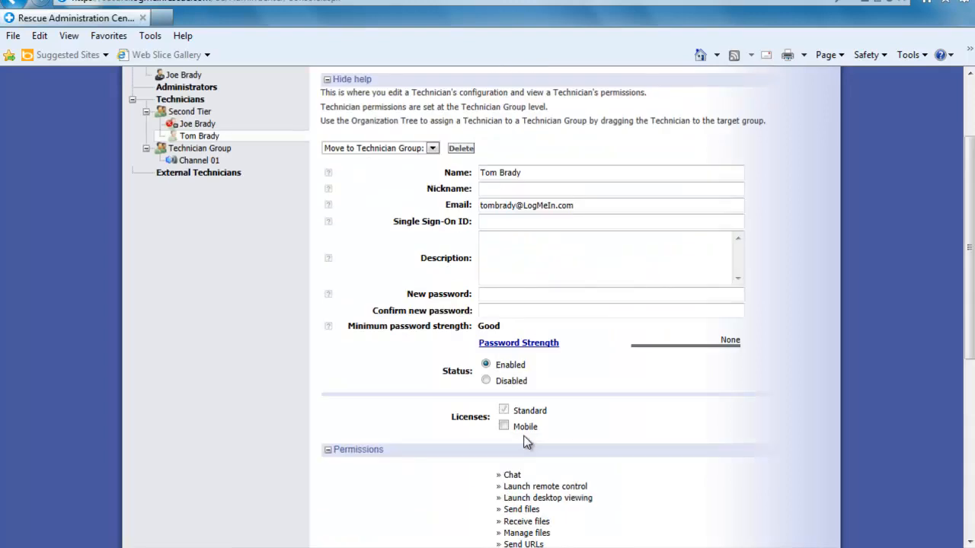
pyautogui.click(503, 426)
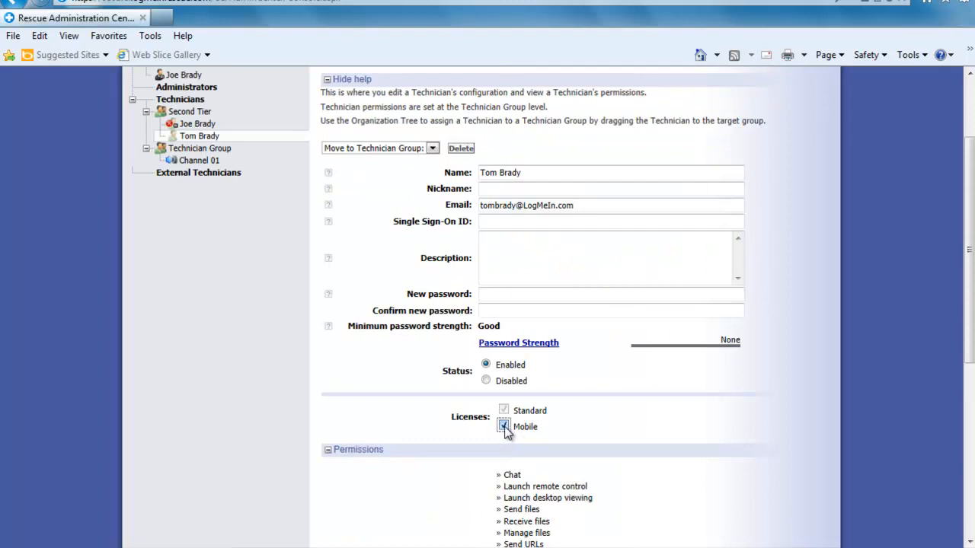
pyautogui.scroll(-3)
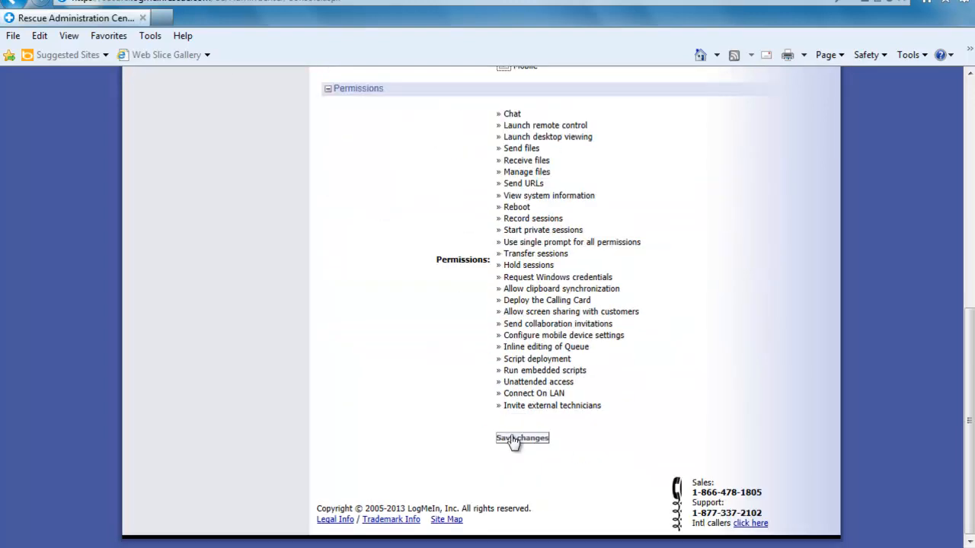
pyautogui.click(521, 438)
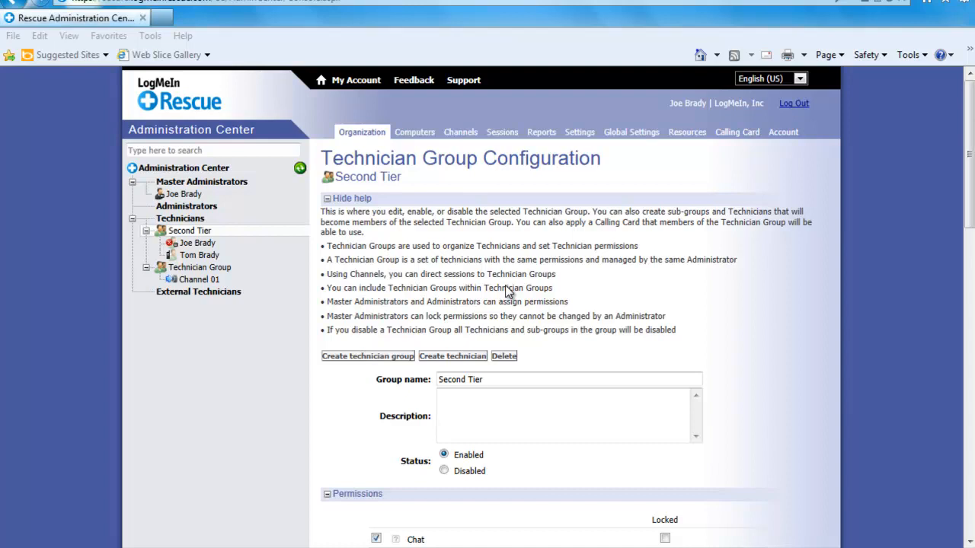
pyautogui.moveTo(190, 231)
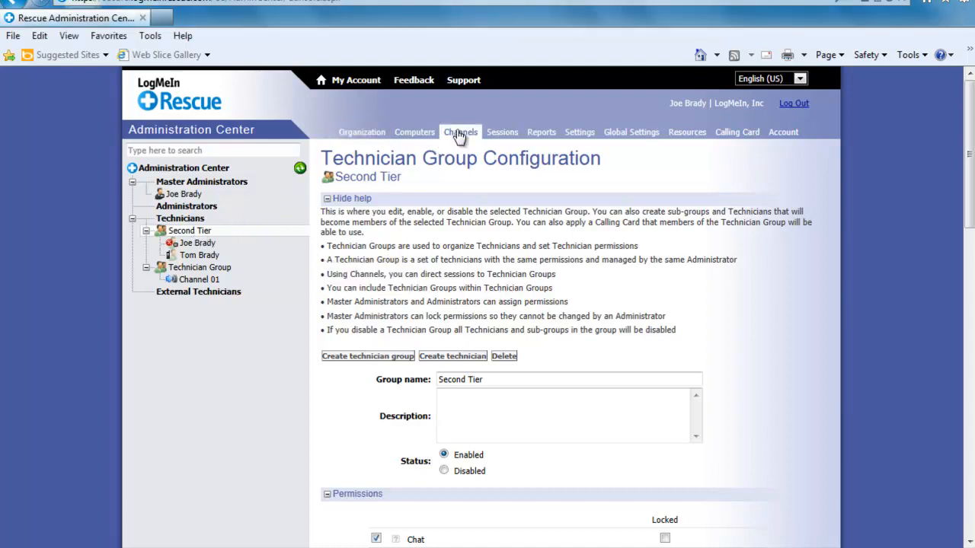
# On the Second Tier Channels tab, assign Channel 02 to the group
pyautogui.click(459, 132)
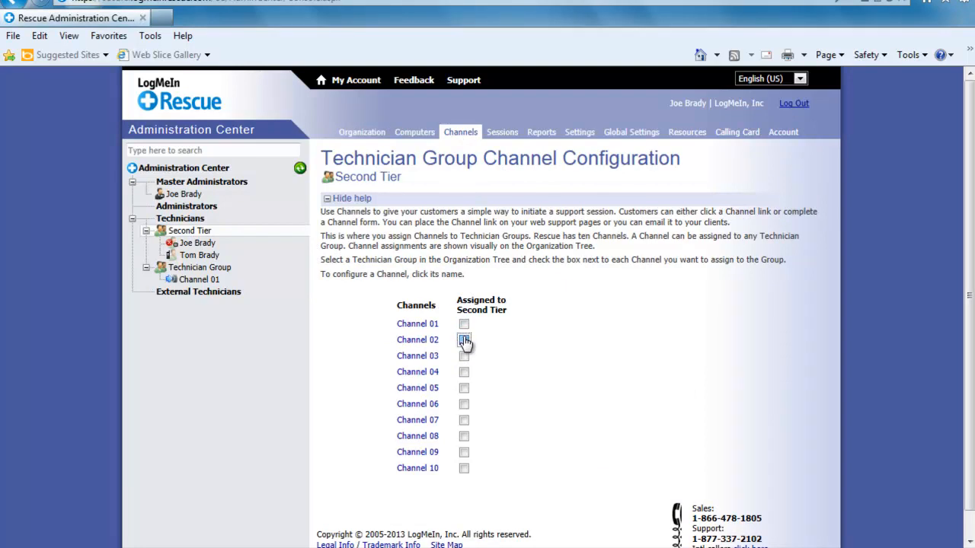
pyautogui.click(464, 339)
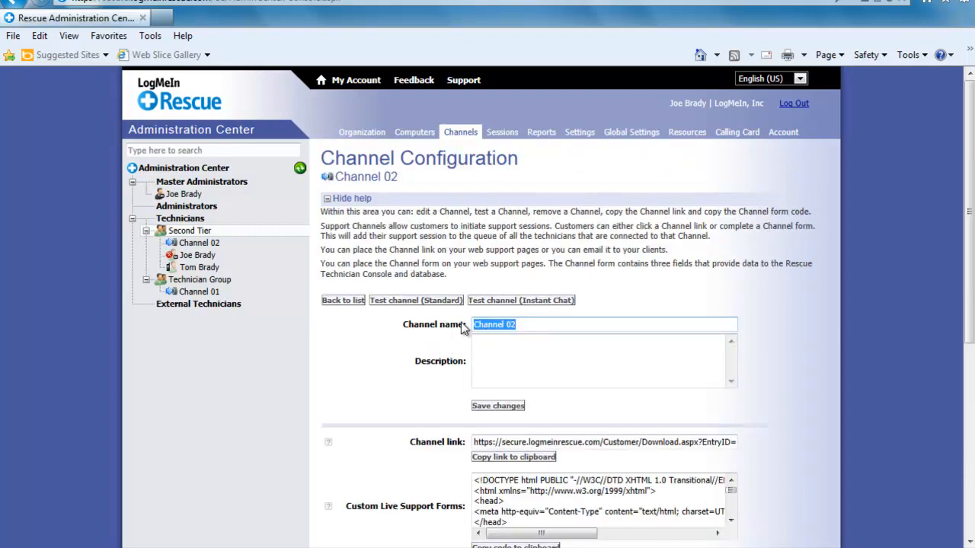
# Rename Channel 02 to 'Cubby Support', save, and return to the Second Tier group
pyautogui.write('Cubby S')
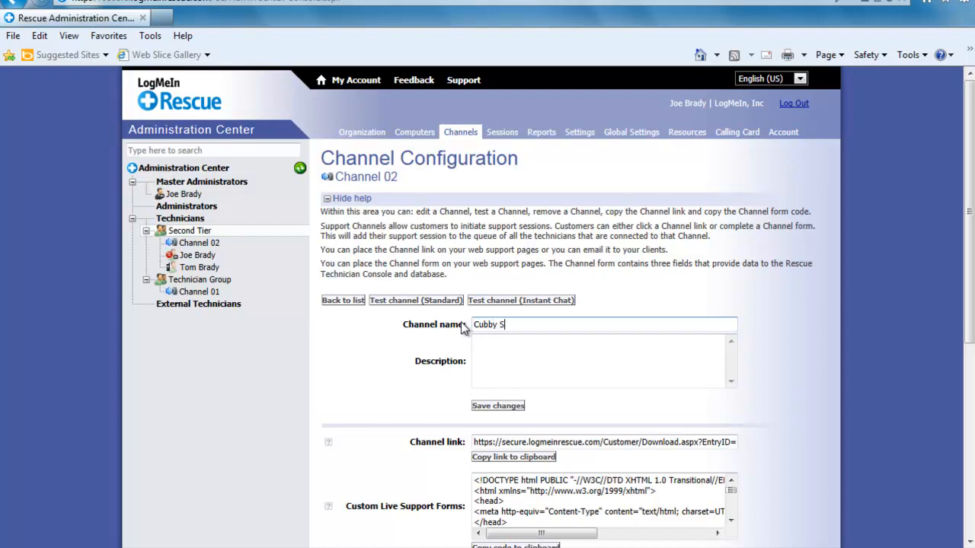
pyautogui.write('upport')
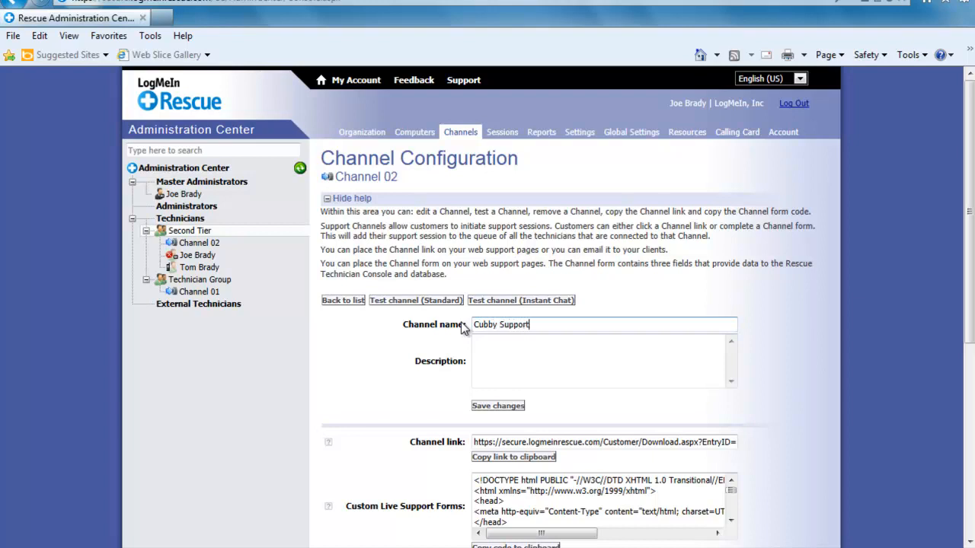
pyautogui.click(513, 456)
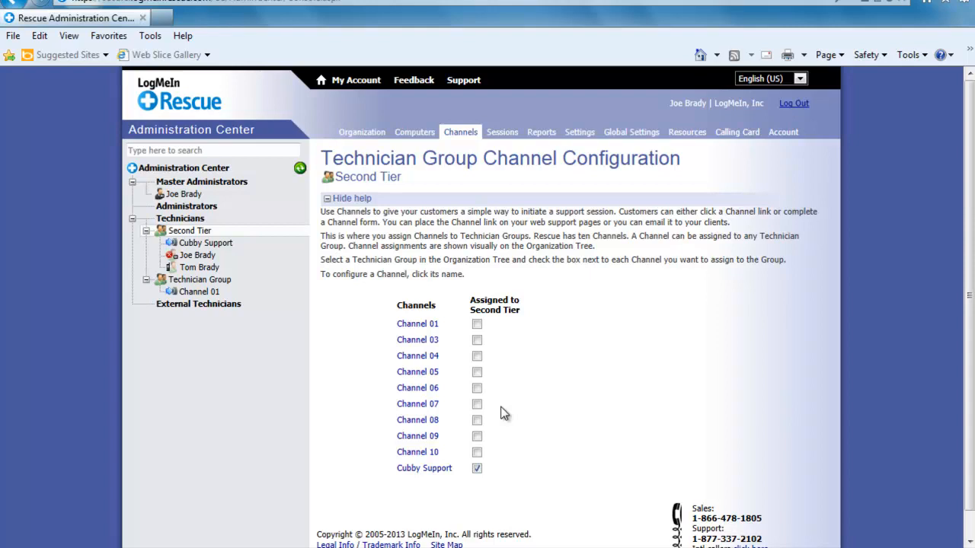
pyautogui.click(362, 132)
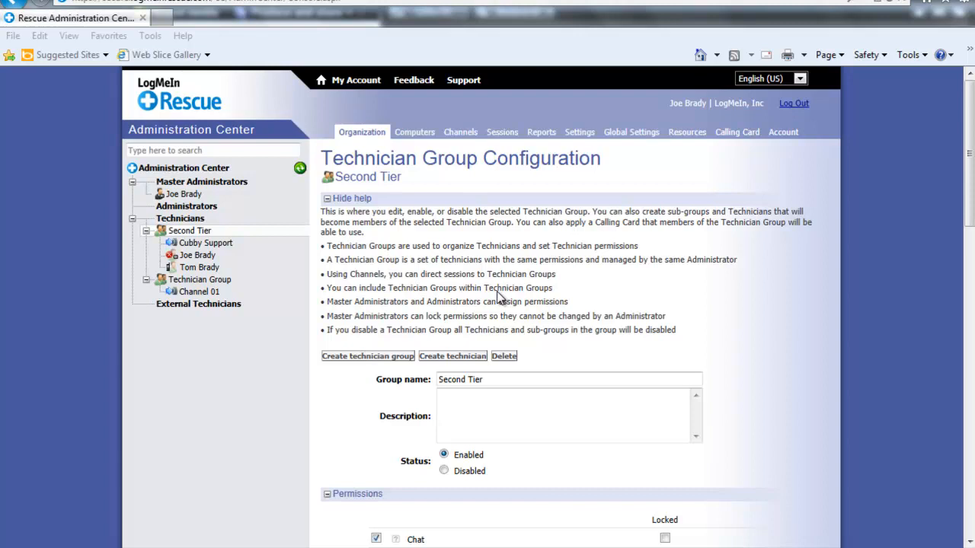
pyautogui.moveTo(206, 242)
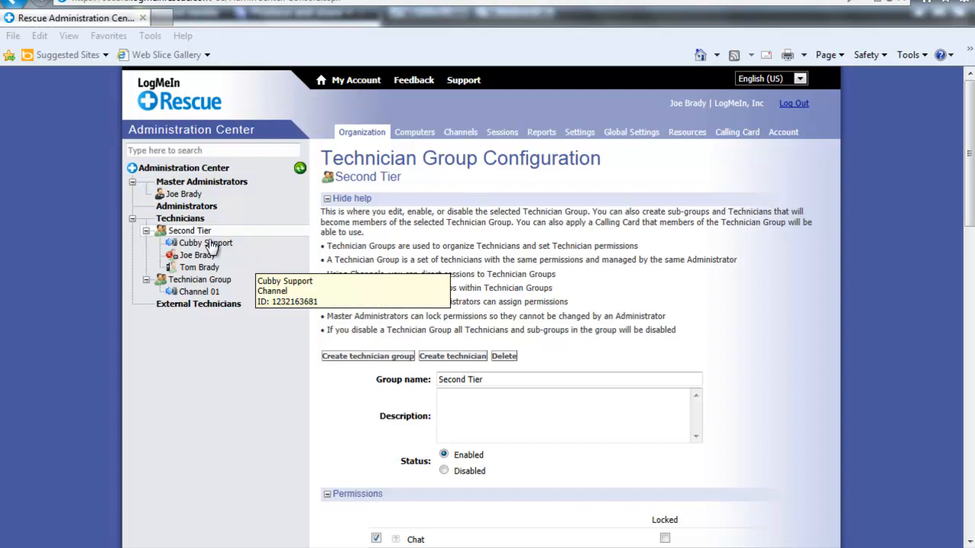
pyautogui.moveTo(580, 141)
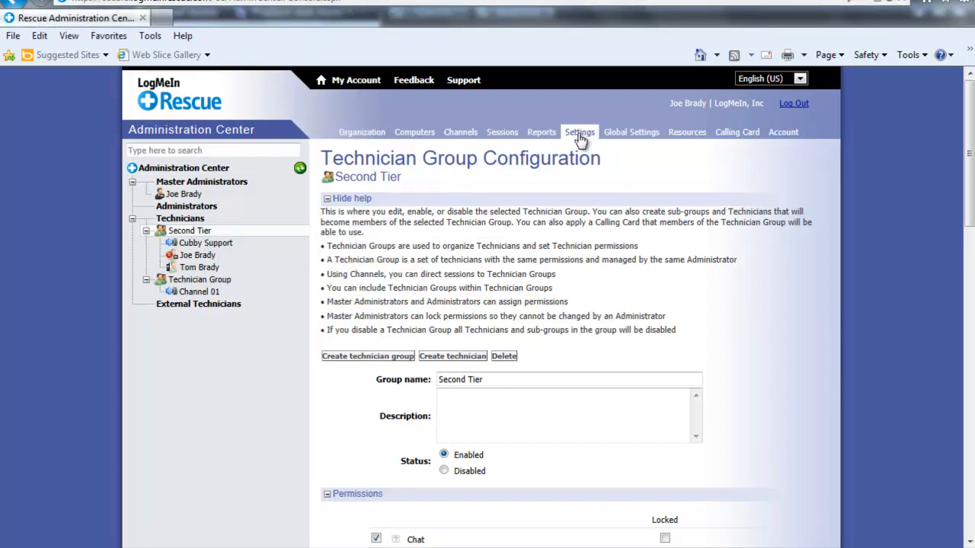
# Open the Settings tab for the Second Tier group
pyautogui.click(579, 132)
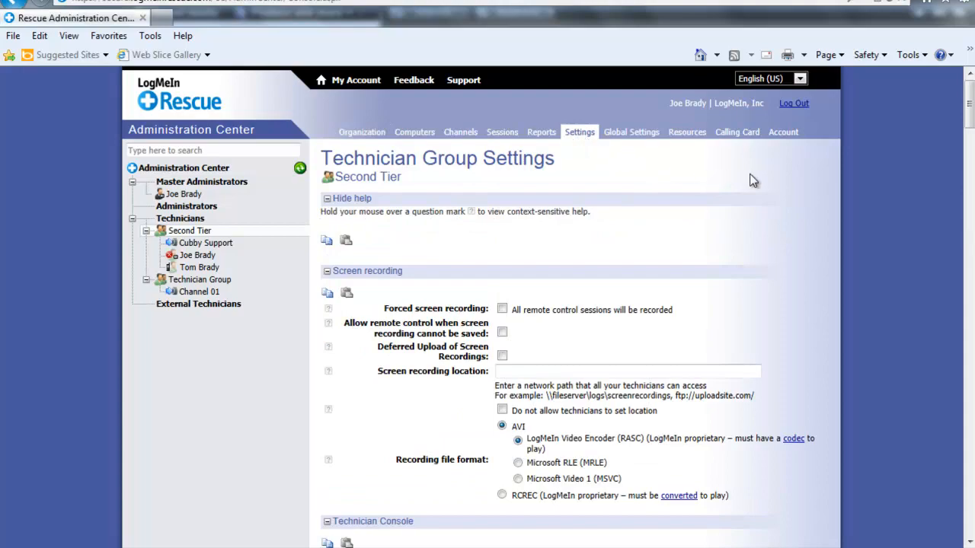
# Upload the Cubby-Logo image as the customer applet logo
pyautogui.scroll(-3)
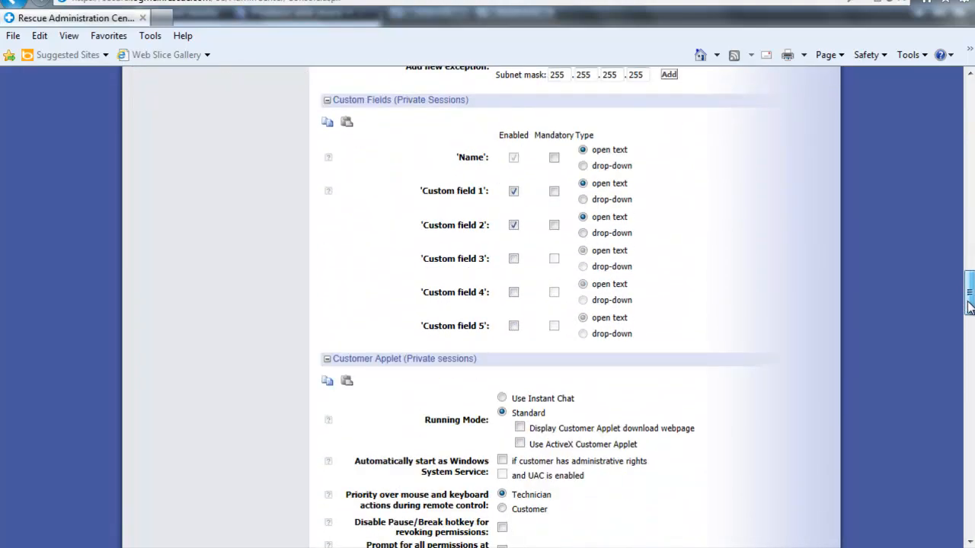
pyautogui.scroll(-3)
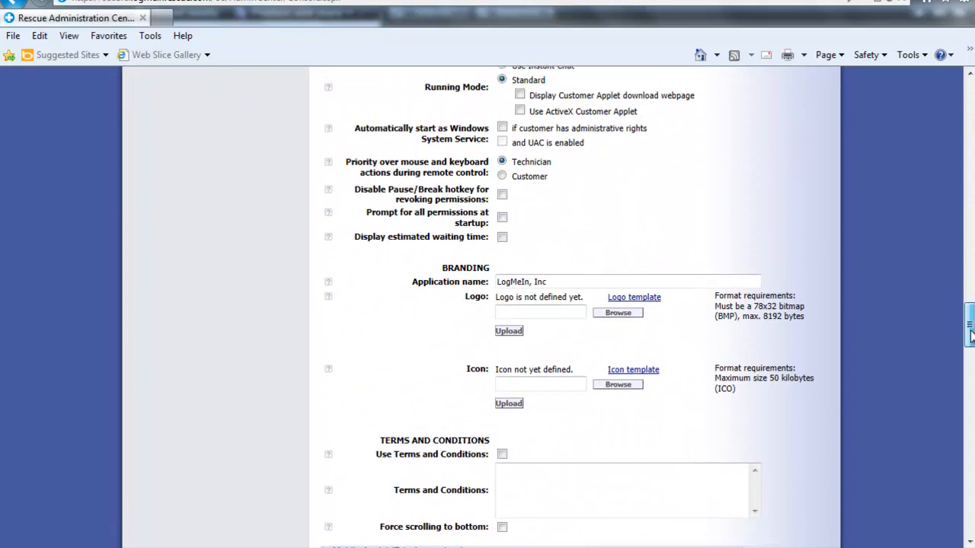
pyautogui.scroll(3)
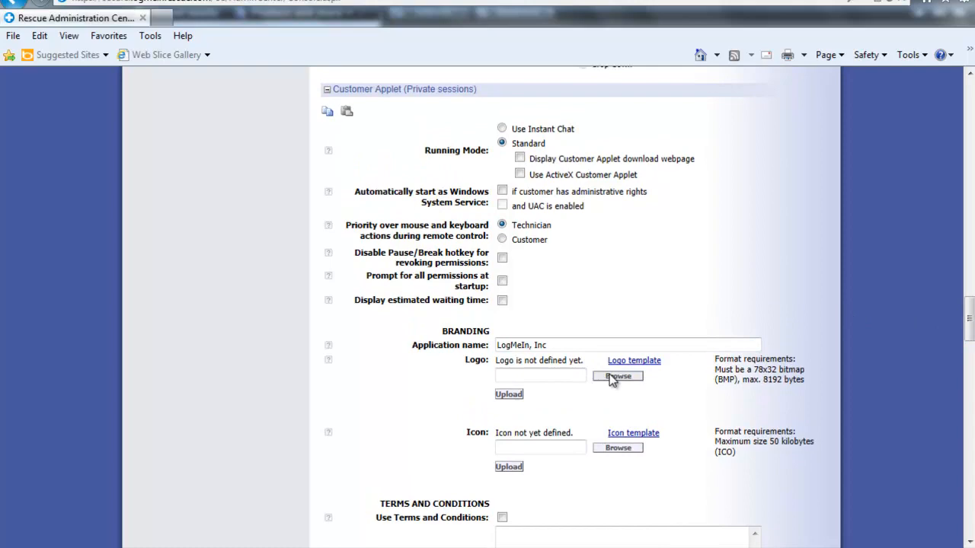
pyautogui.click(618, 376)
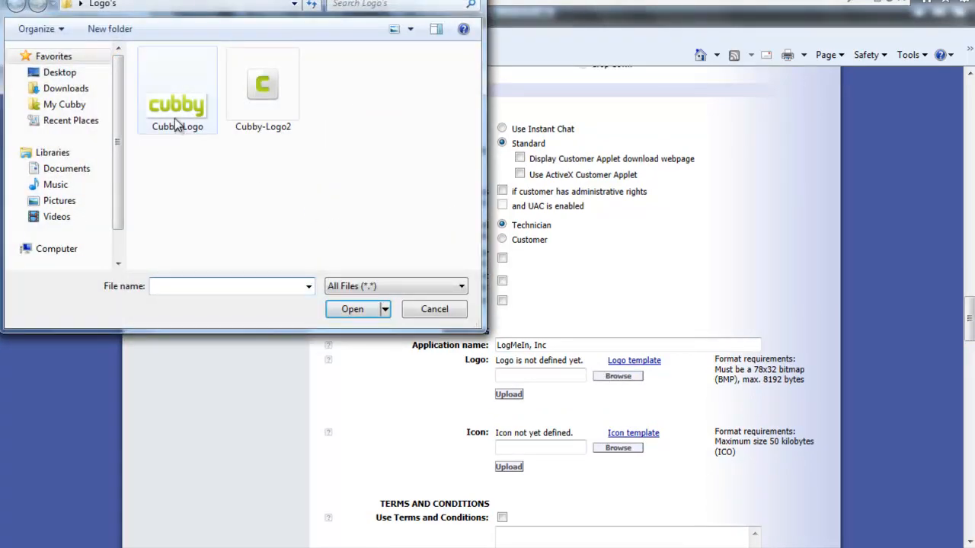
pyautogui.click(177, 92)
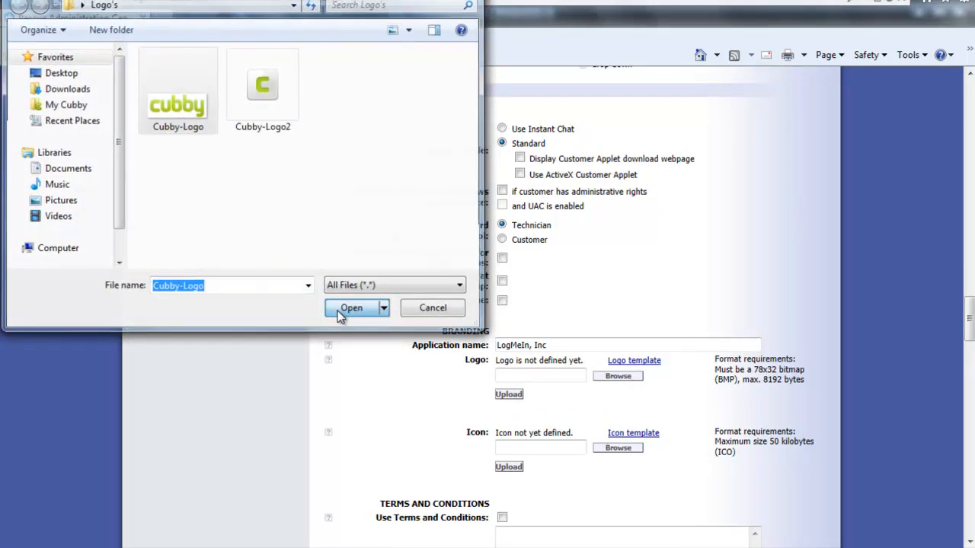
pyautogui.click(351, 308)
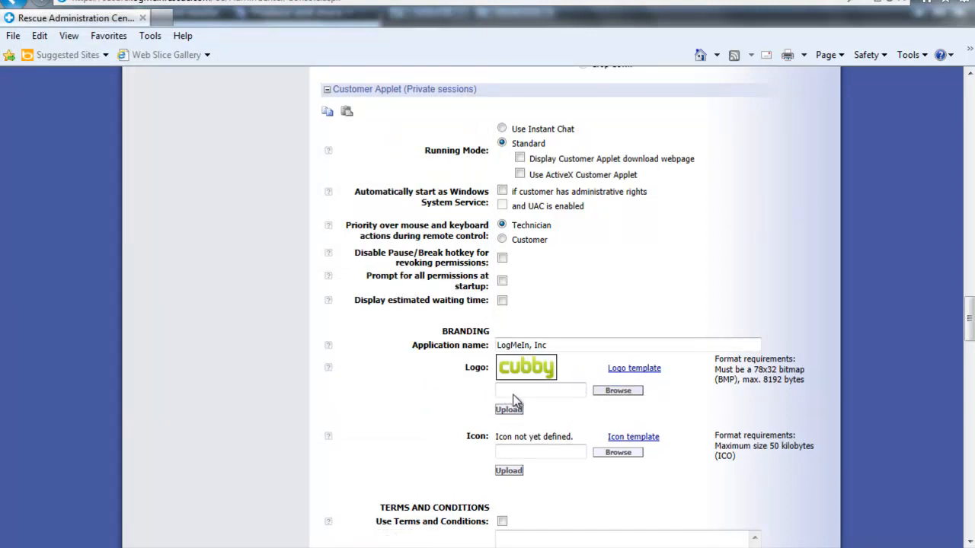
# Upload the Cubby-Logo2 image as the customer applet icon
pyautogui.click(617, 452)
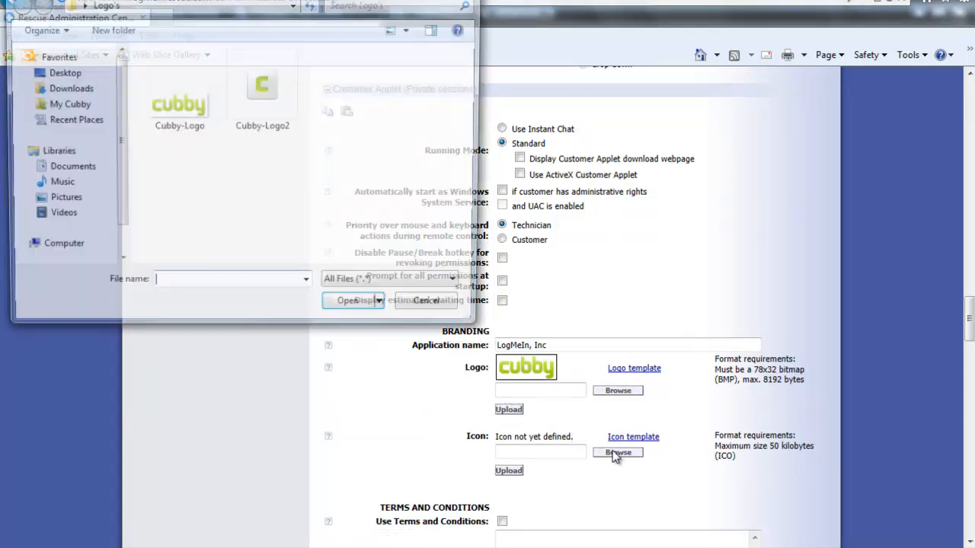
pyautogui.click(263, 87)
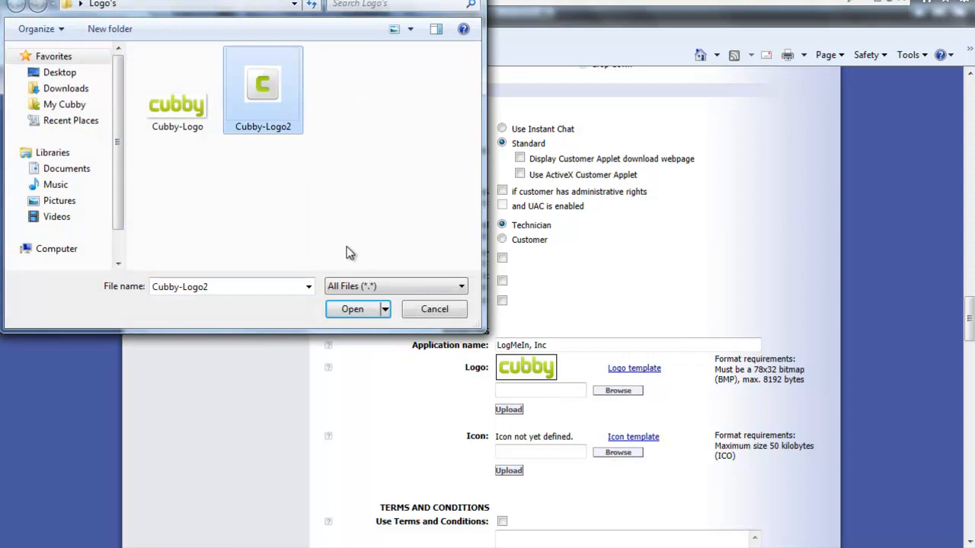
pyautogui.click(352, 309)
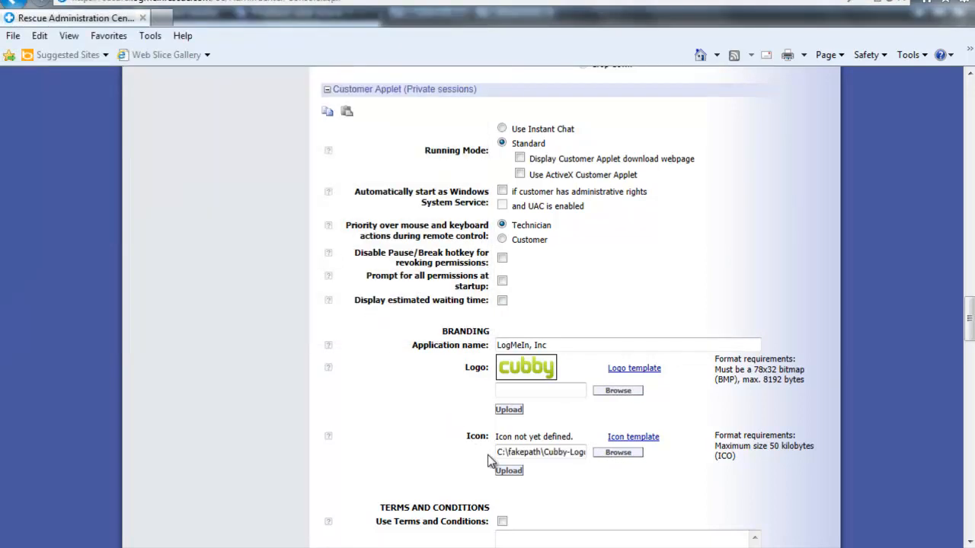
pyautogui.click(509, 470)
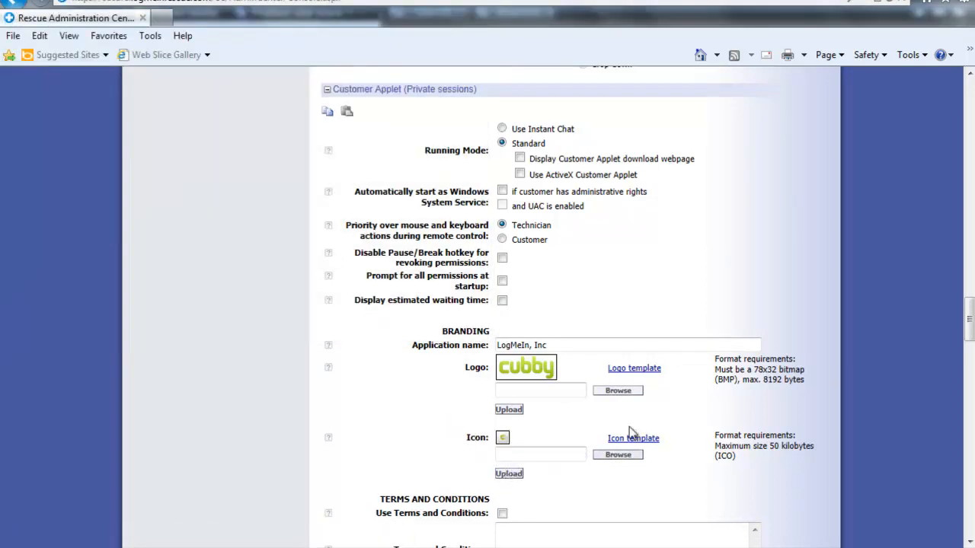
pyautogui.moveTo(967, 320)
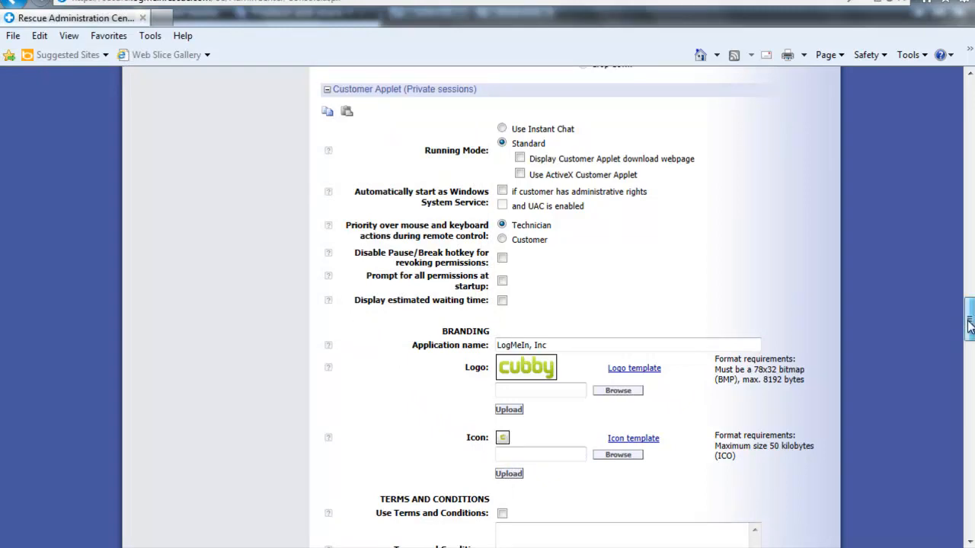
# Set private sessions to 'Use Rescue customer survey' and apply the status question settings
pyautogui.scroll(-3)
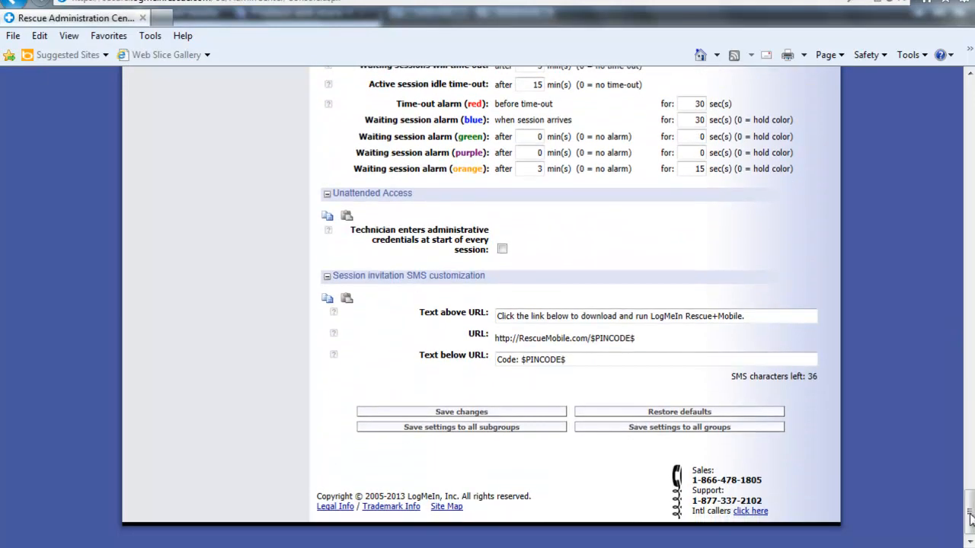
pyautogui.moveTo(569, 412)
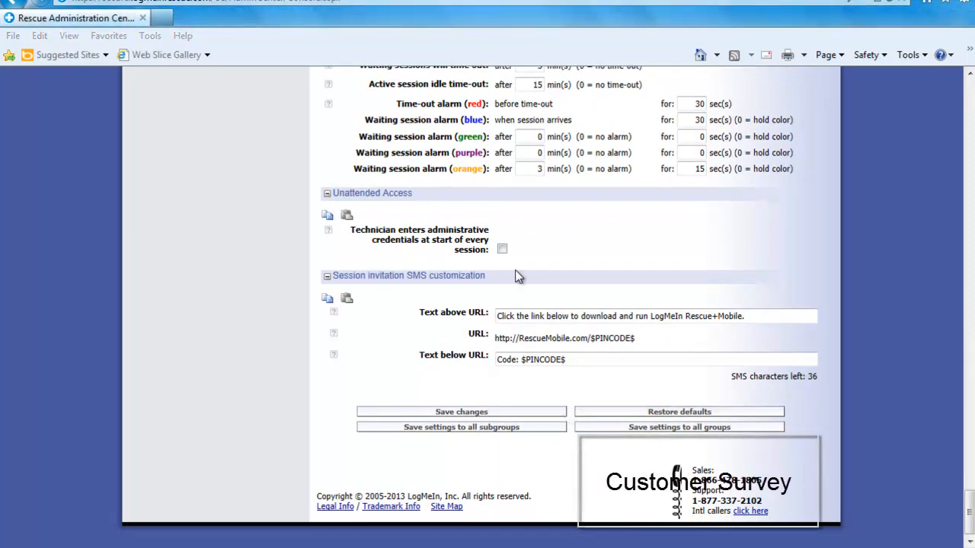
pyautogui.moveTo(928, 466)
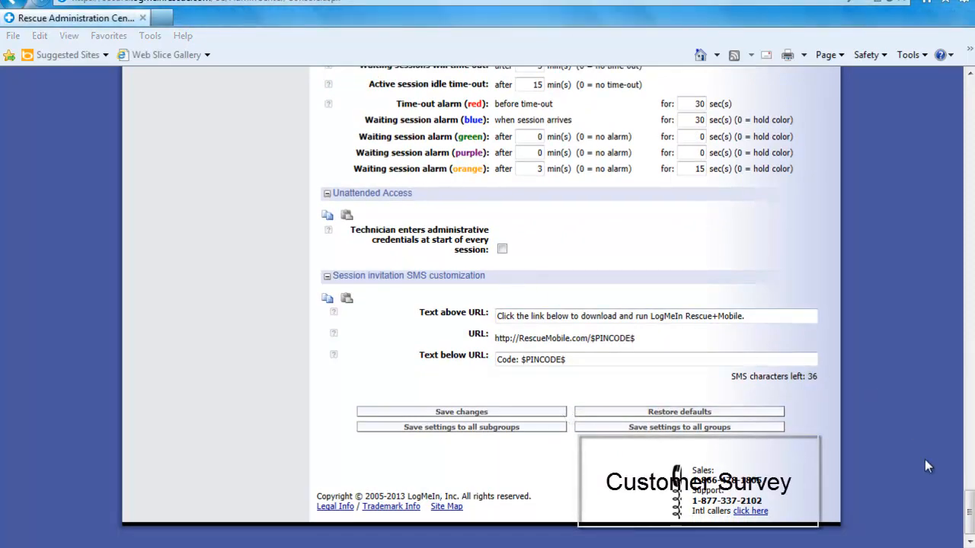
pyautogui.scroll(3)
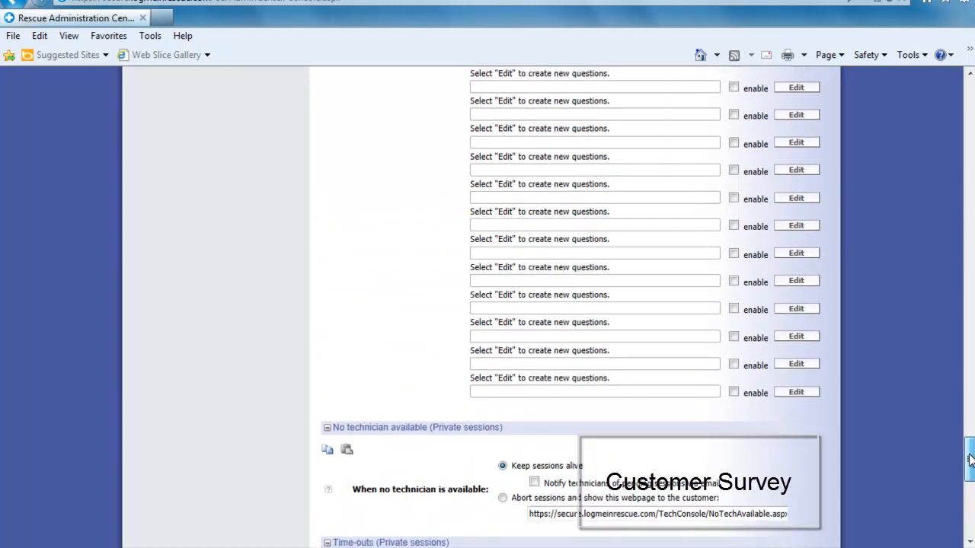
pyautogui.scroll(3)
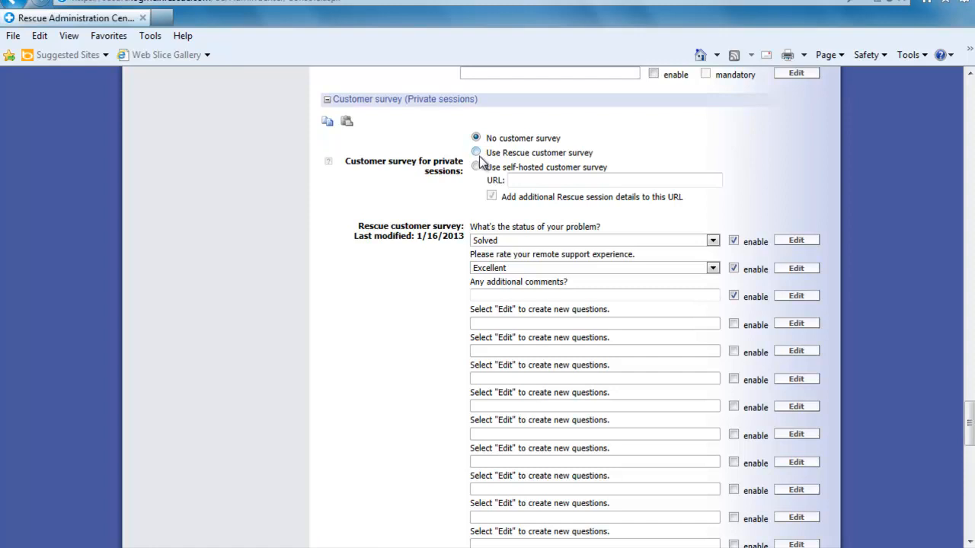
pyautogui.click(476, 152)
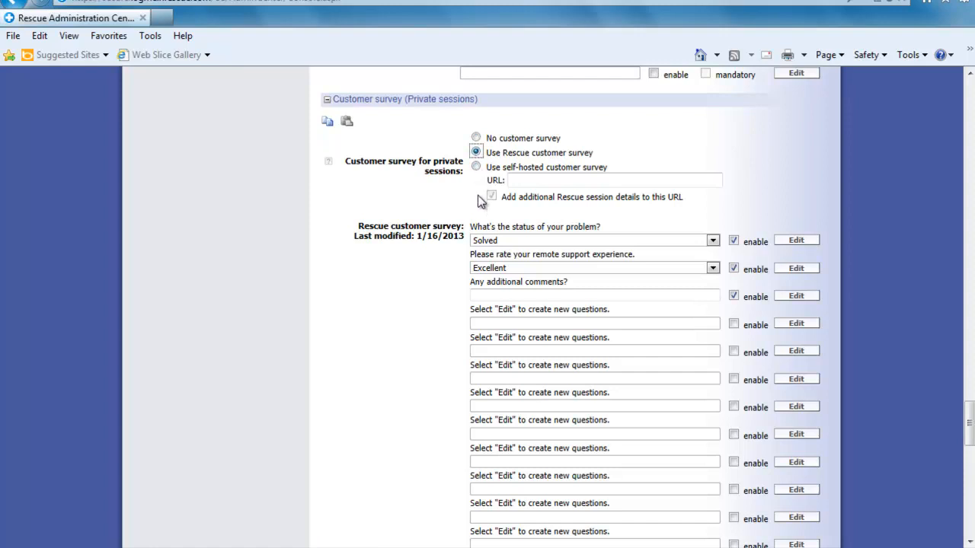
pyautogui.moveTo(731, 251)
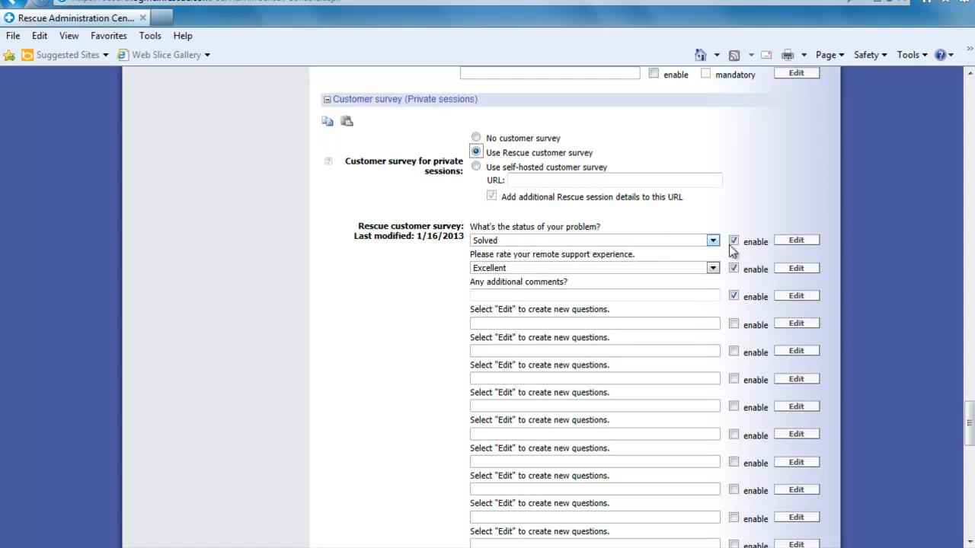
pyautogui.click(796, 240)
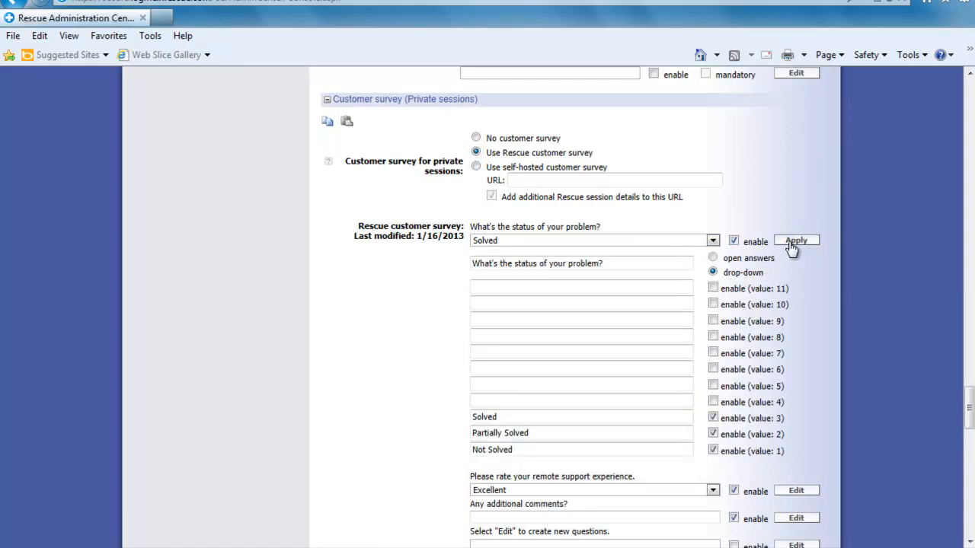
pyautogui.click(795, 240)
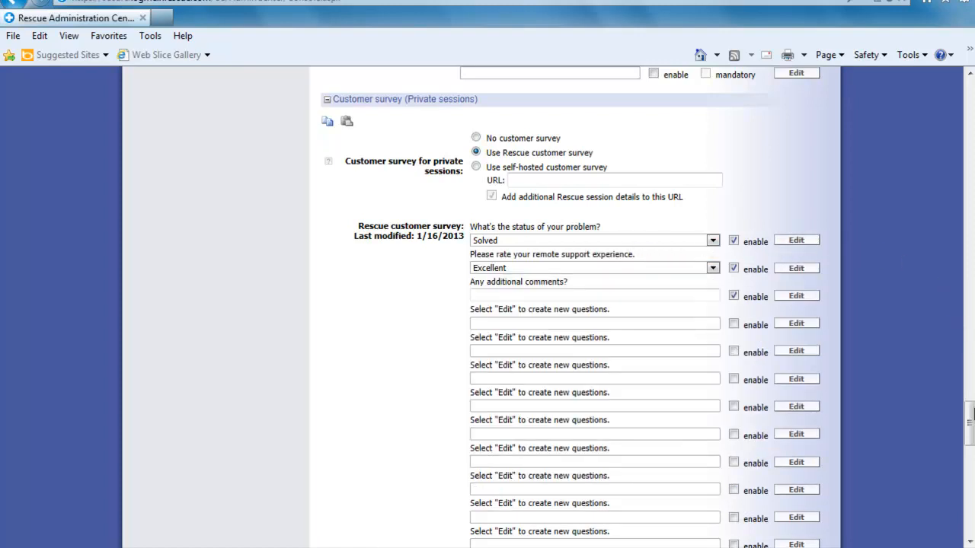
pyautogui.scroll(-3)
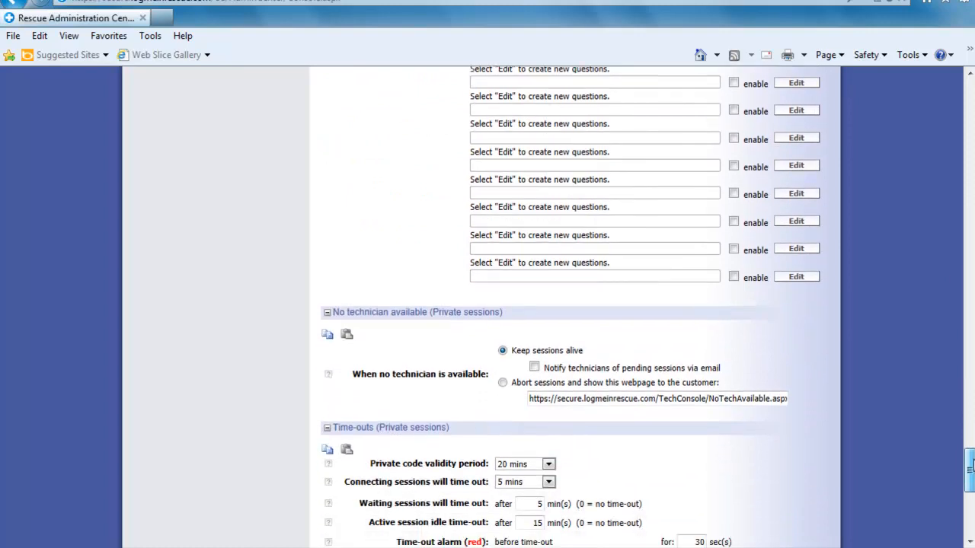
pyautogui.scroll(-3)
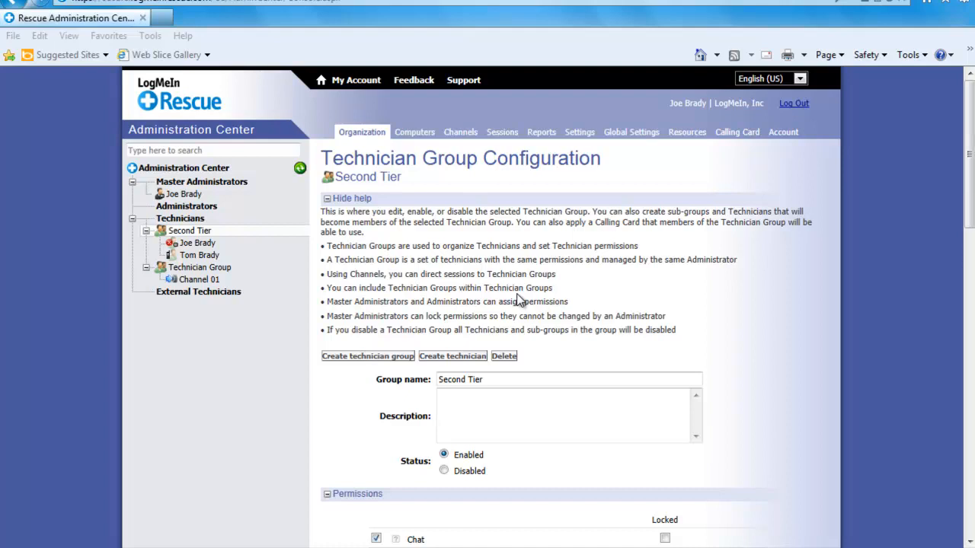
pyautogui.moveTo(190, 231)
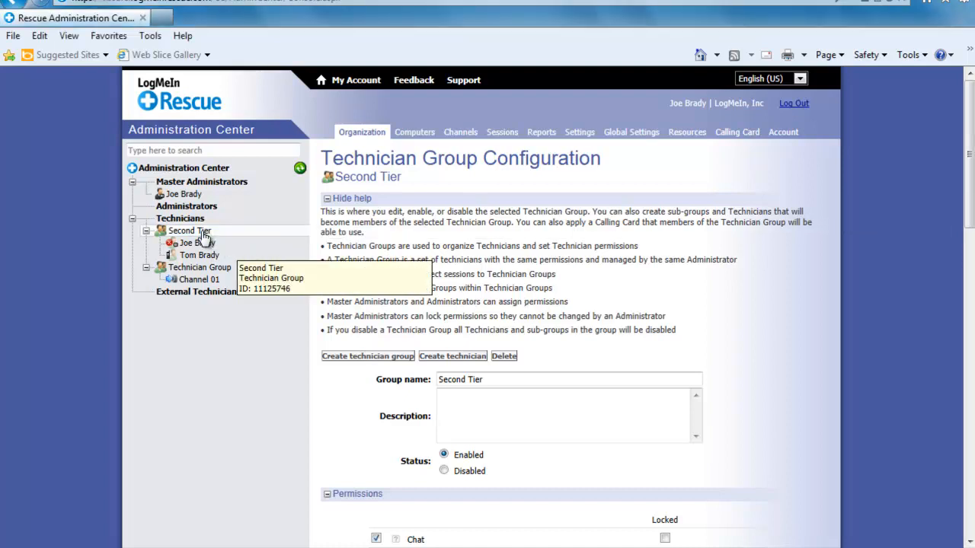
pyautogui.moveTo(736, 131)
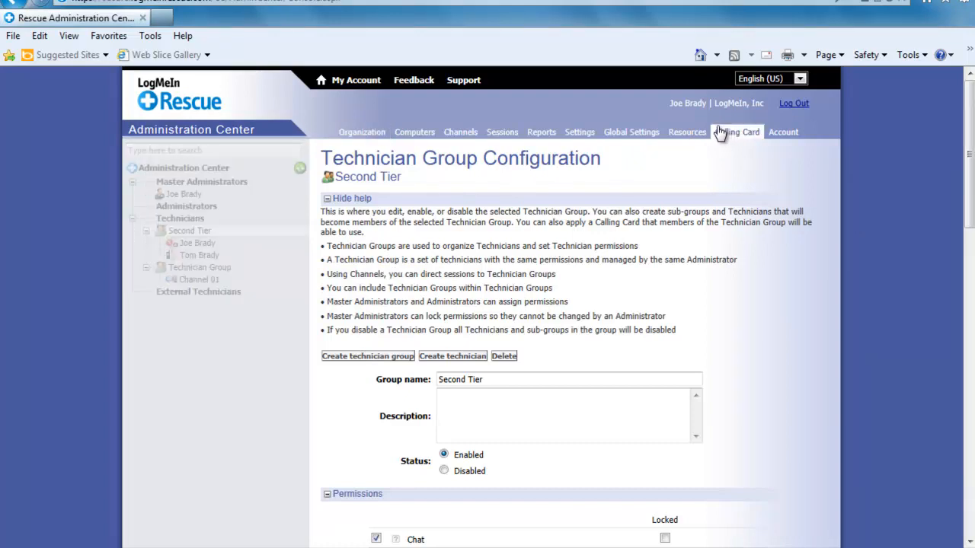
# On the Calling Card tab, set Application name to 'LogMeIn Cubby Support' and save
pyautogui.click(736, 131)
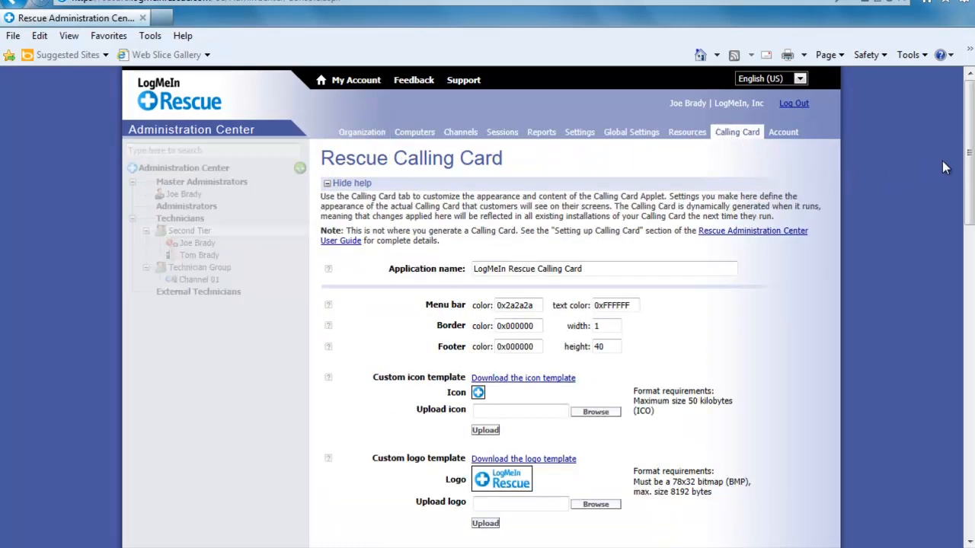
pyautogui.scroll(-3)
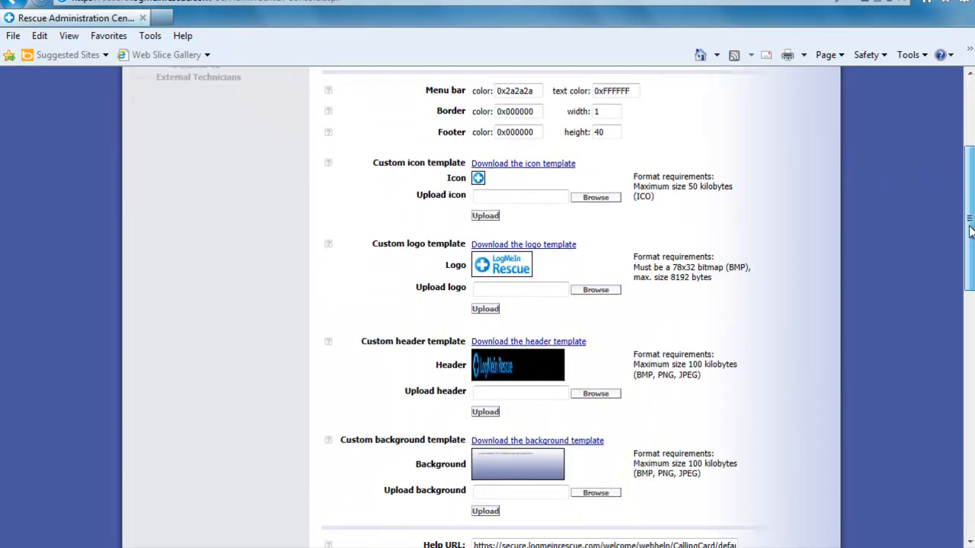
pyautogui.scroll(-3)
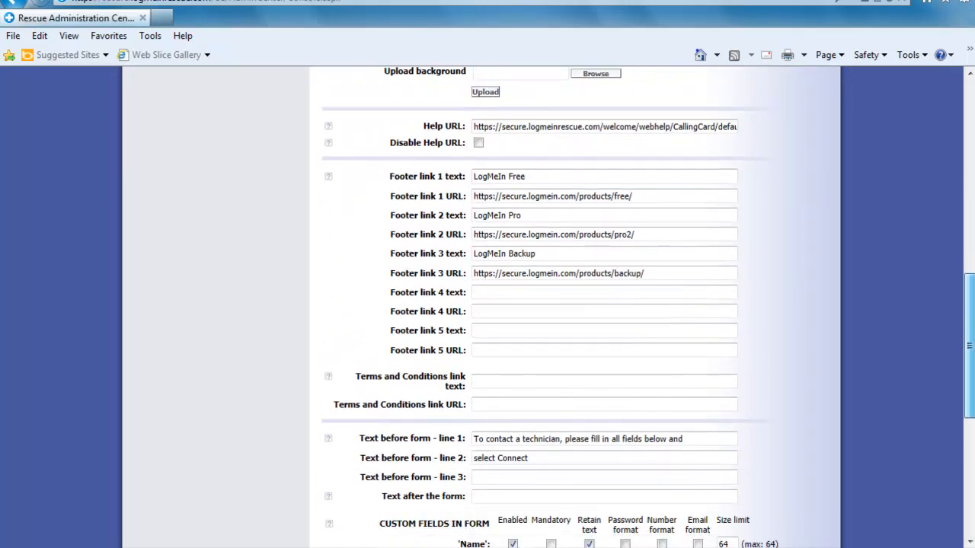
pyautogui.scroll(-3)
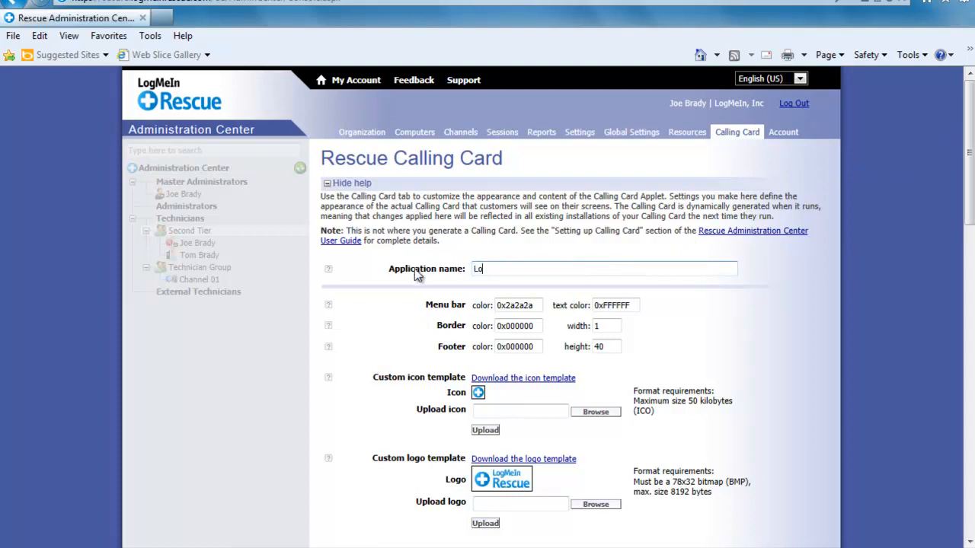
pyautogui.write('gMeIn')
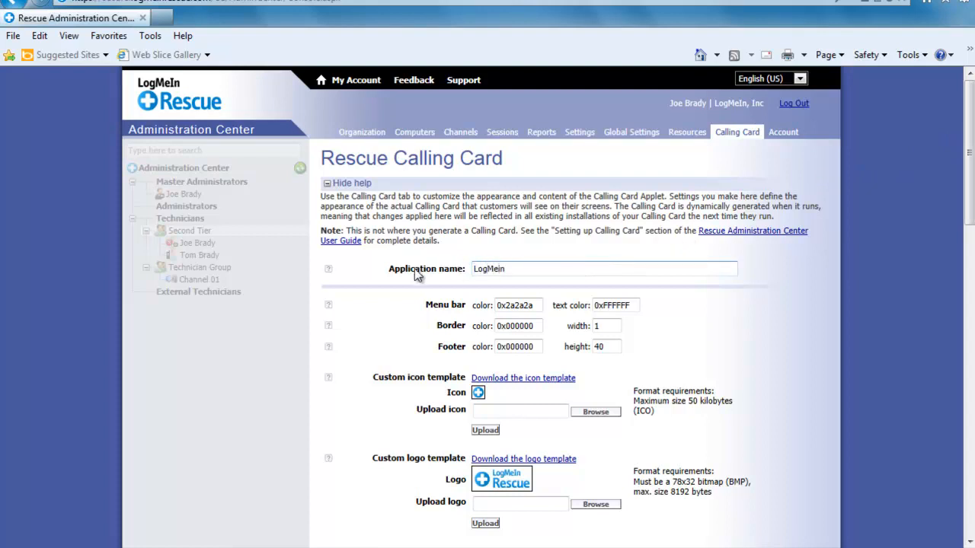
pyautogui.write('Cubby')
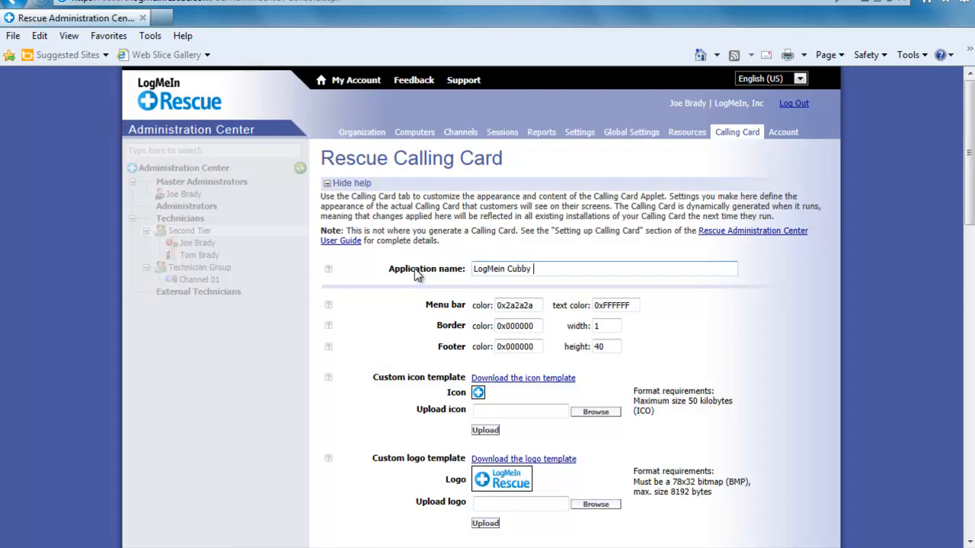
pyautogui.write('Support')
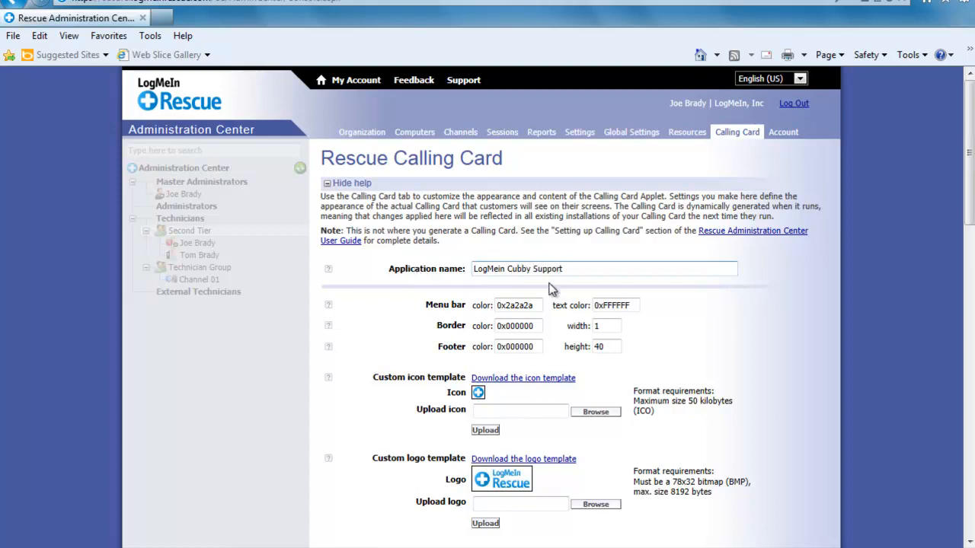
pyautogui.scroll(-3)
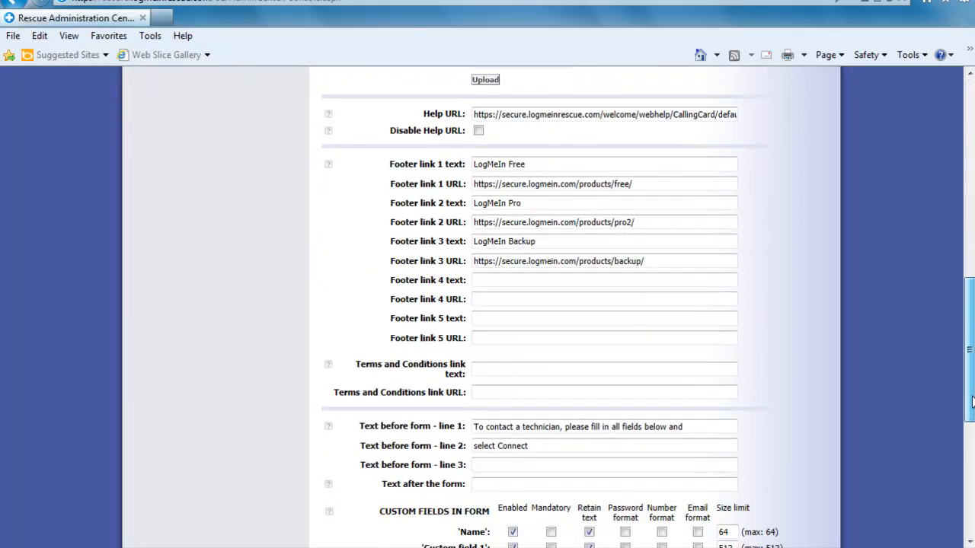
pyautogui.scroll(-3)
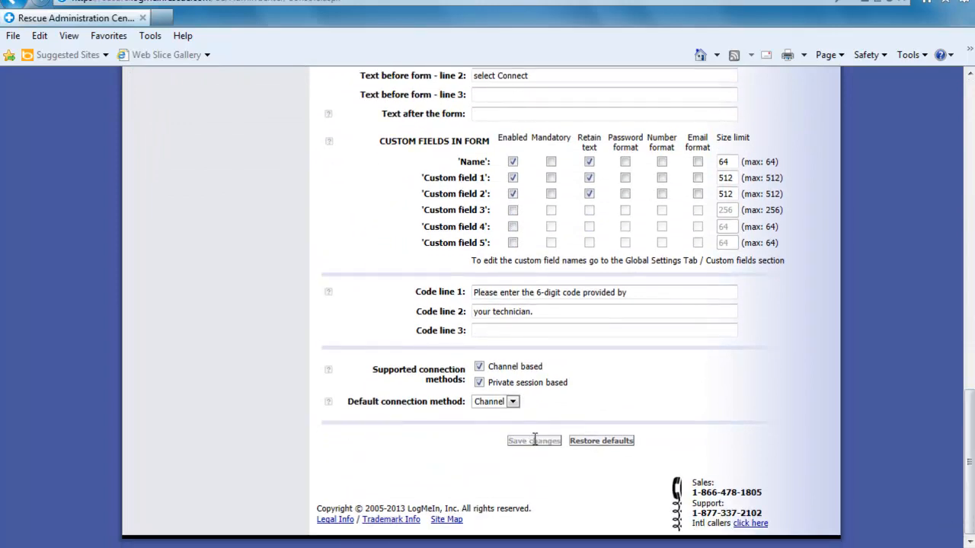
pyautogui.click(533, 440)
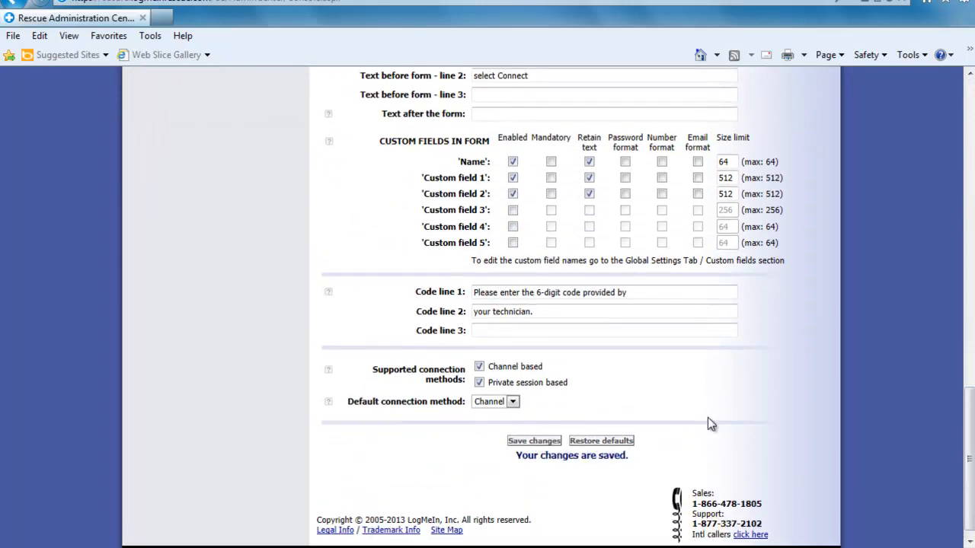
pyautogui.scroll(3)
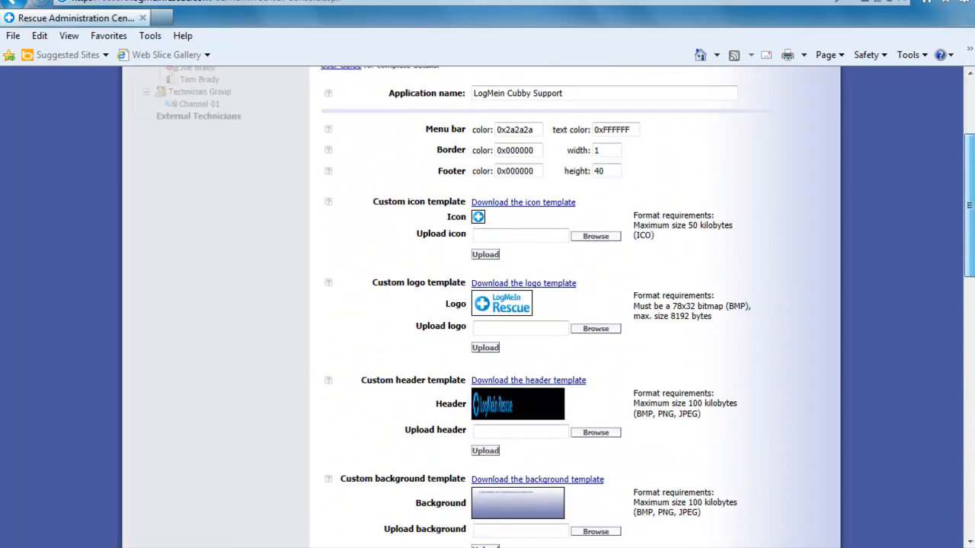
pyautogui.scroll(3)
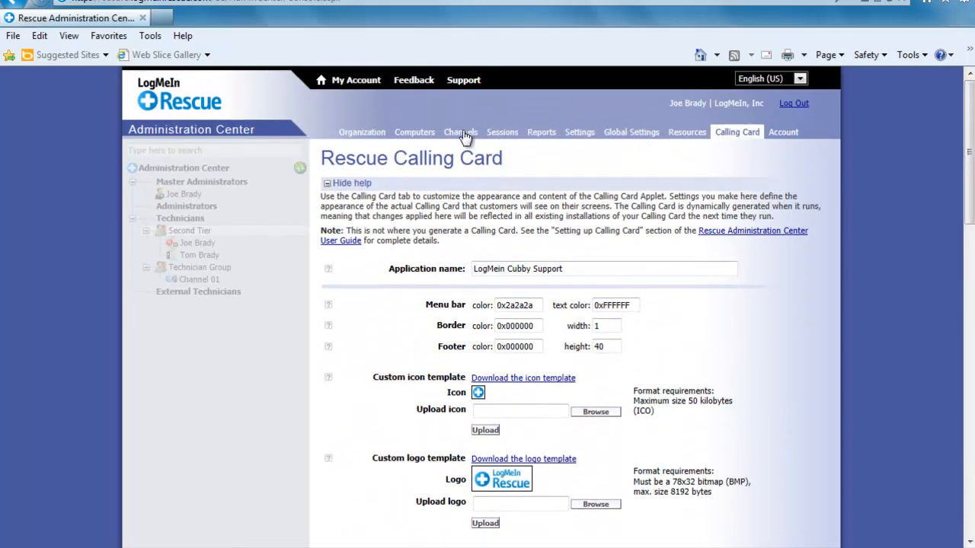
# Rename Second Tier's Channel 03 to 'Cubby Calling Card'
pyautogui.click(459, 132)
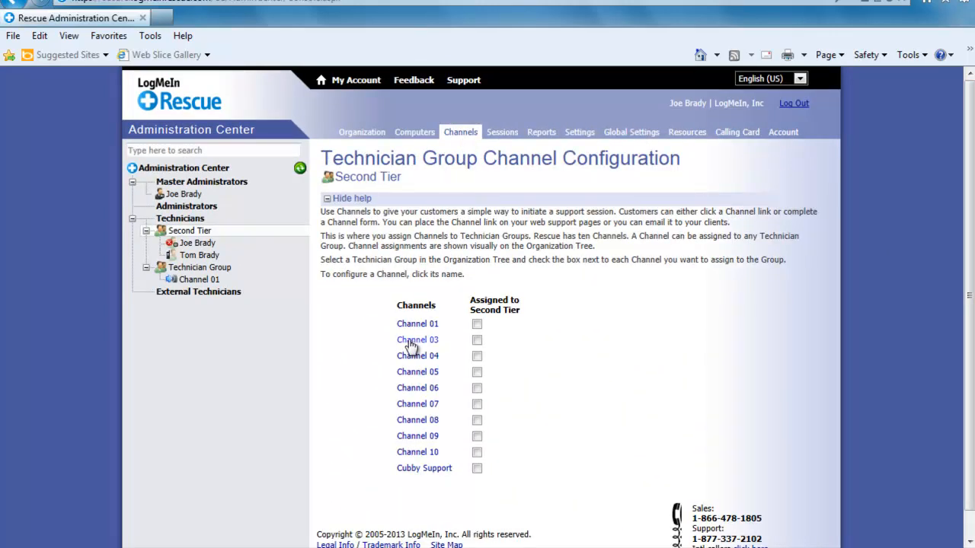
pyautogui.click(417, 339)
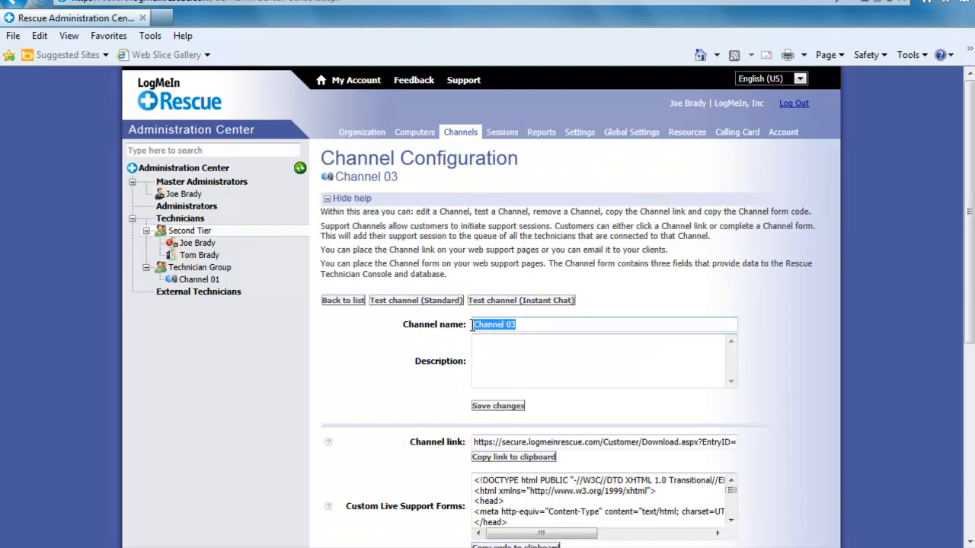
pyautogui.write('Cubby')
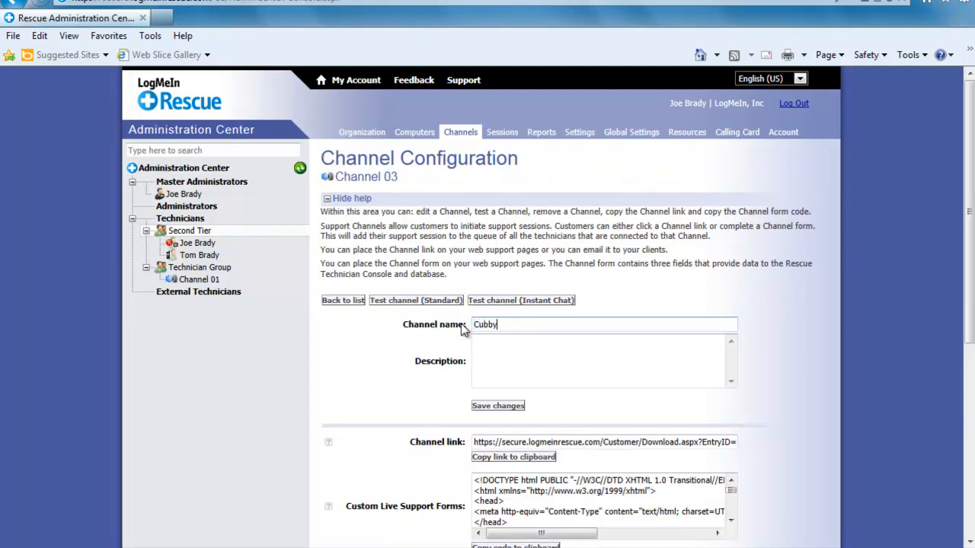
pyautogui.write('Calling C')
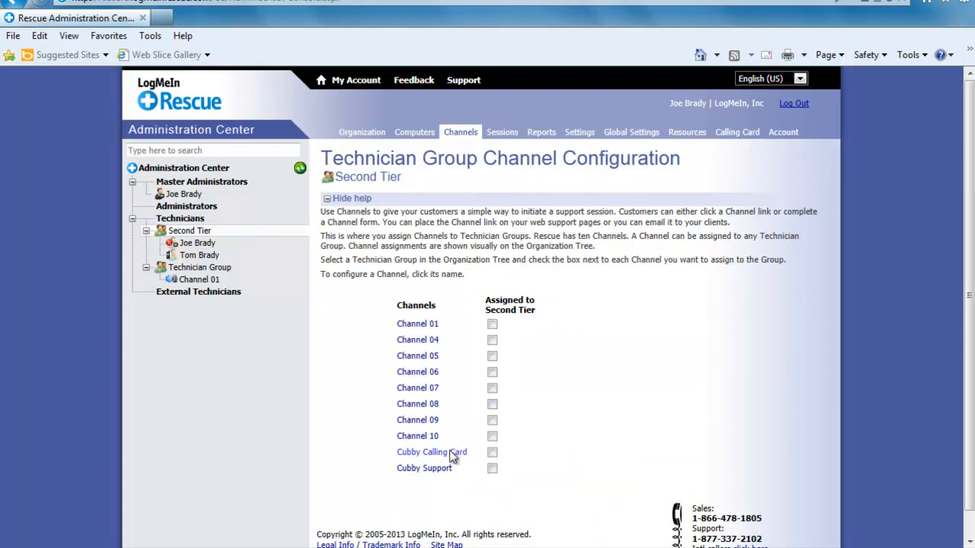
# Generate a calling card installer named 'Cubby Support' for the Cubby Calling Card channel
pyautogui.click(432, 452)
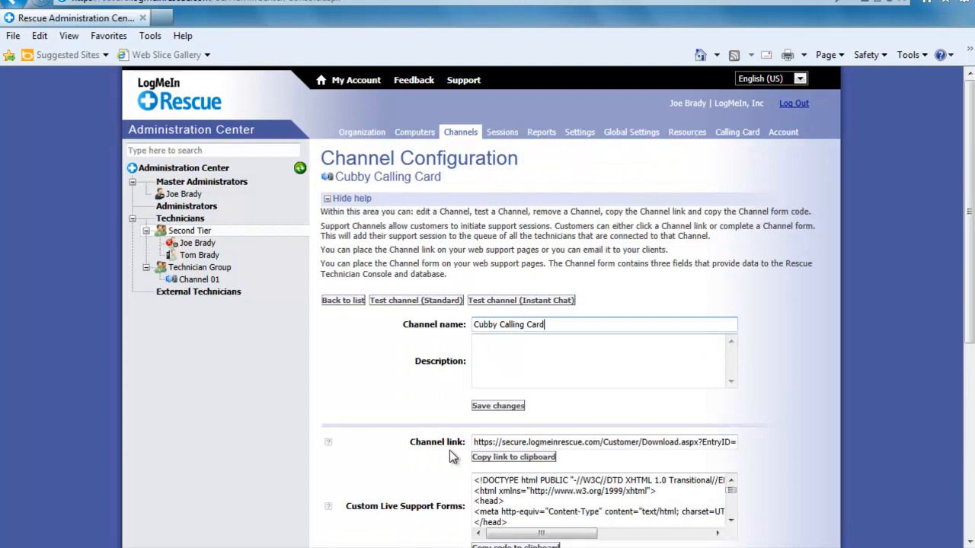
pyautogui.scroll(3)
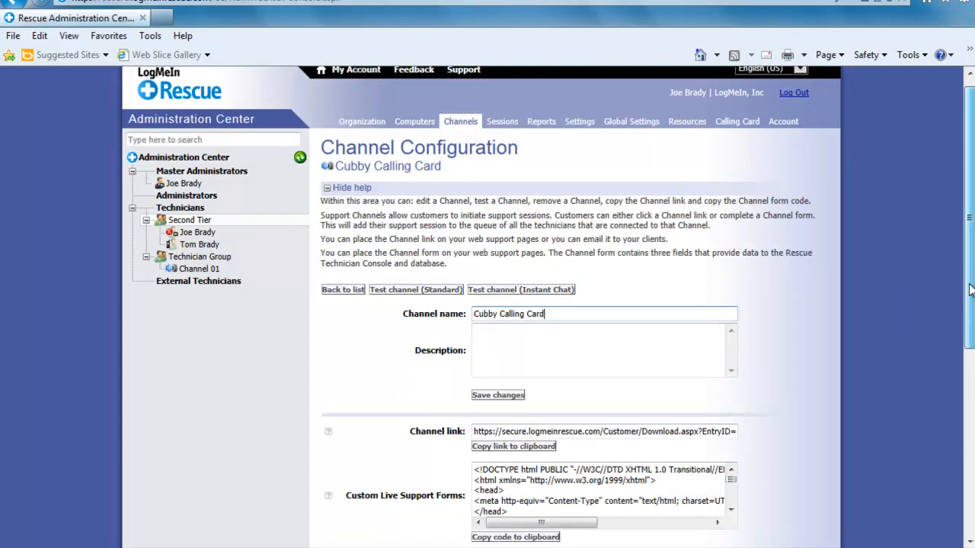
pyautogui.scroll(-3)
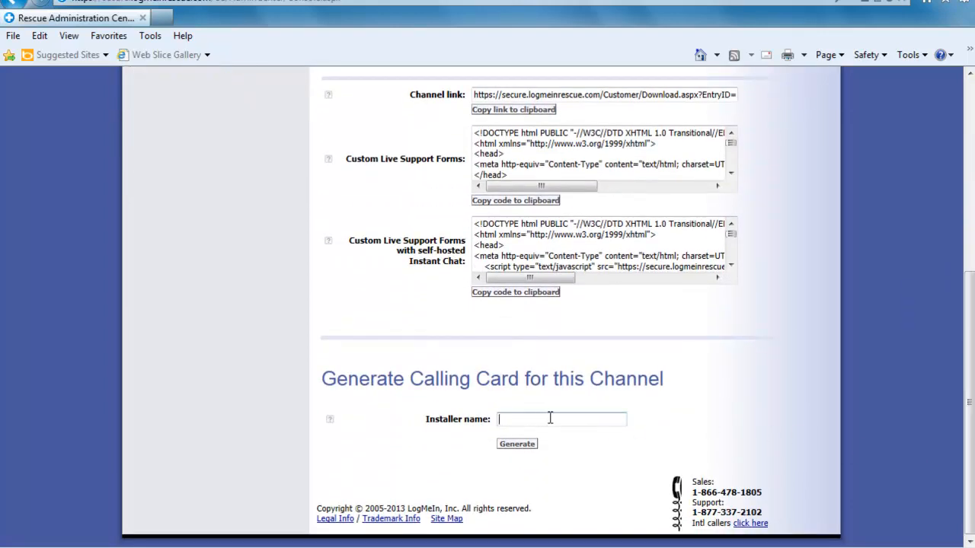
pyautogui.write('Cubby Su')
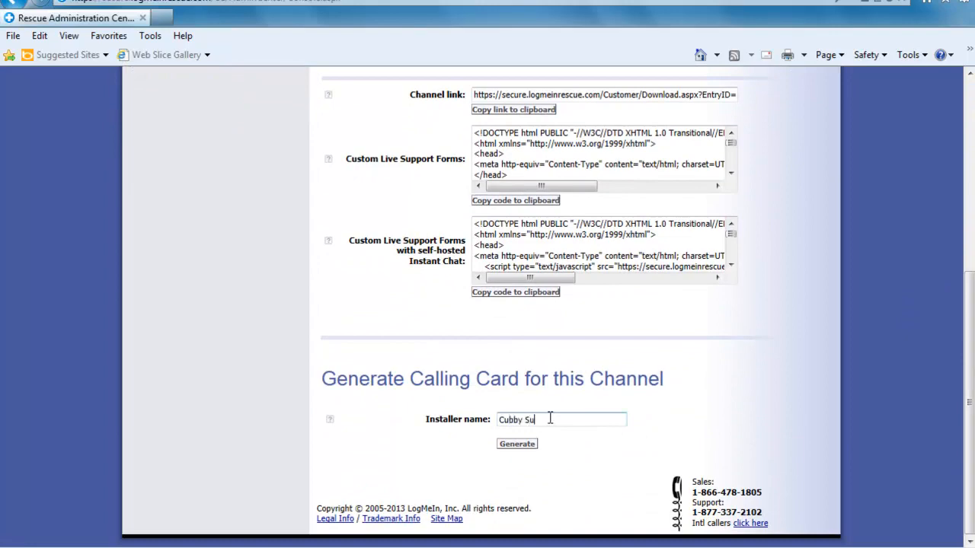
pyautogui.write('pport')
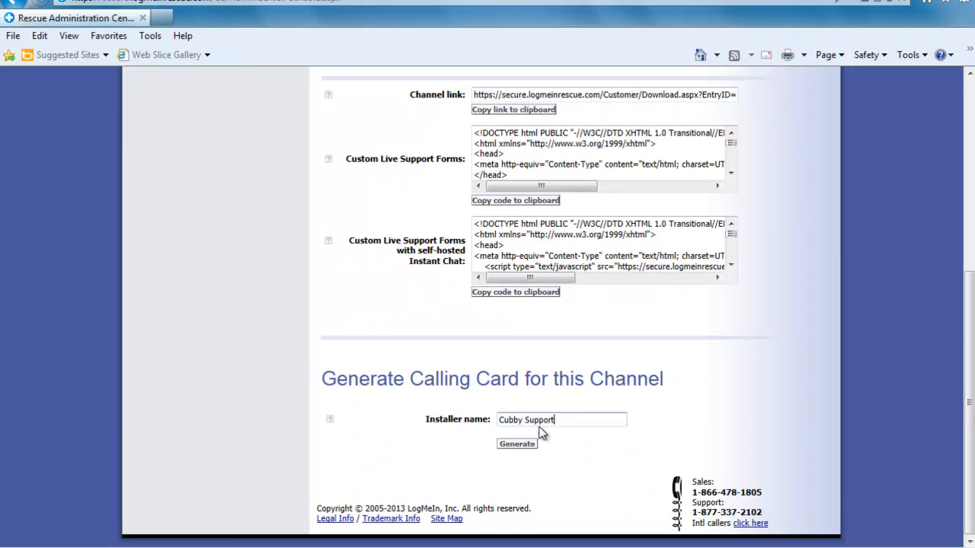
pyautogui.click(516, 443)
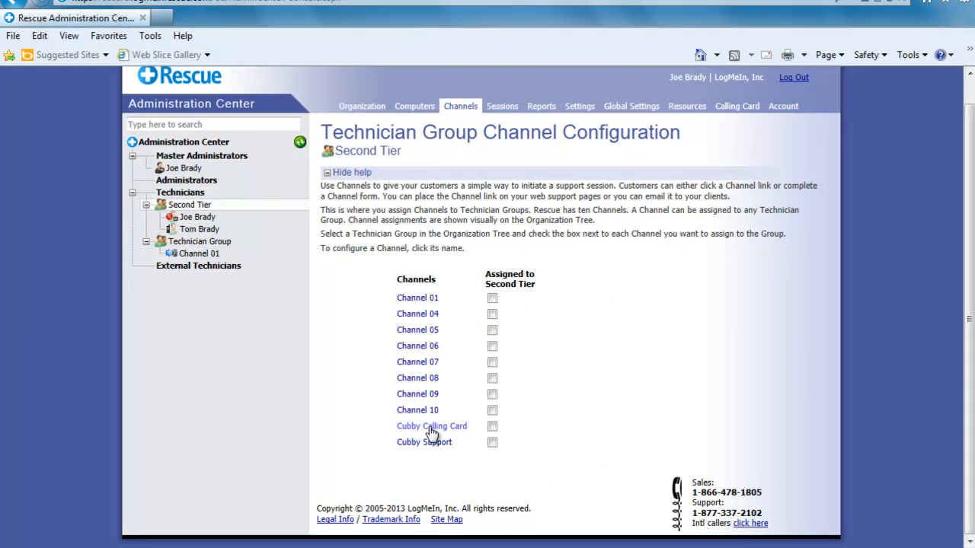
# Copy the Cubby Support installer's referral ID xrh3ly, then return to Second Tier's Organization page
pyautogui.click(431, 425)
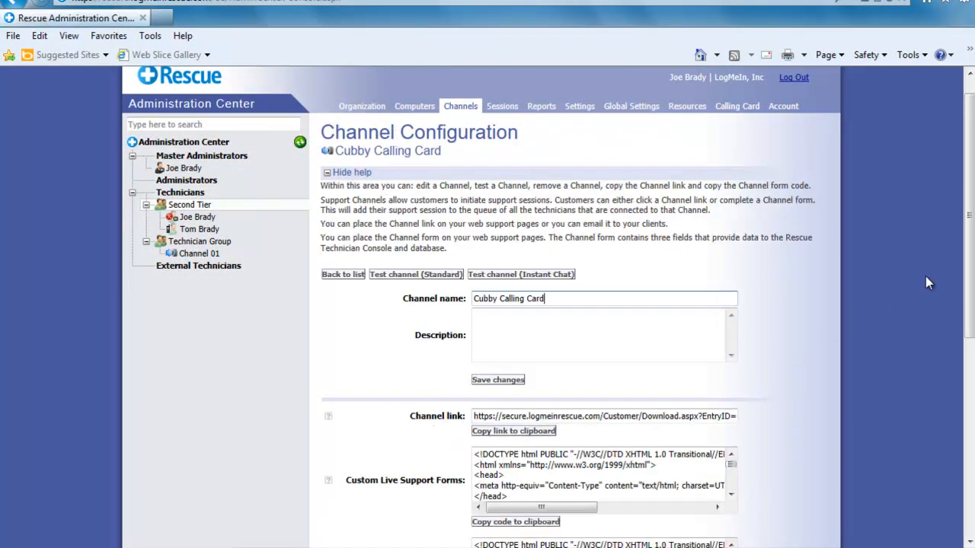
pyautogui.scroll(-3)
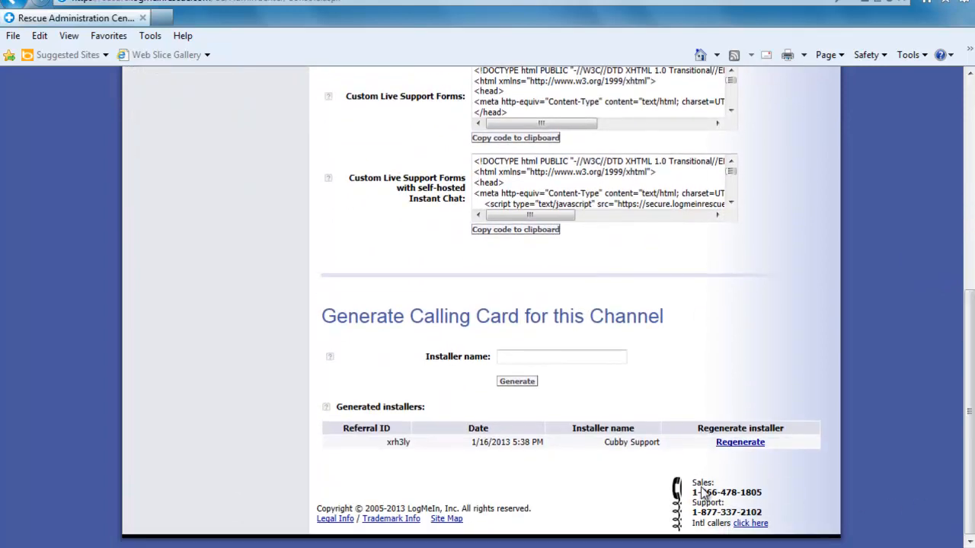
pyautogui.doubleClick(397, 442)
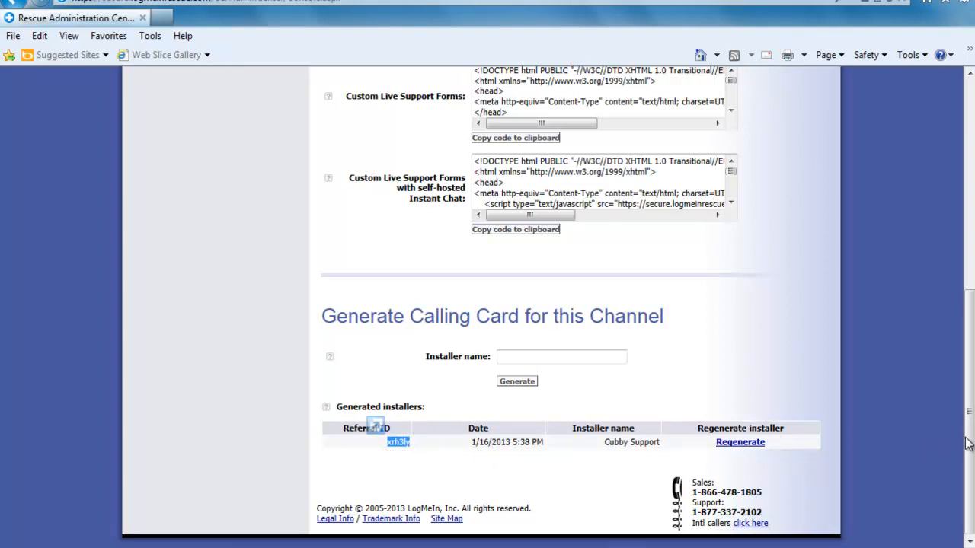
pyautogui.scroll(3)
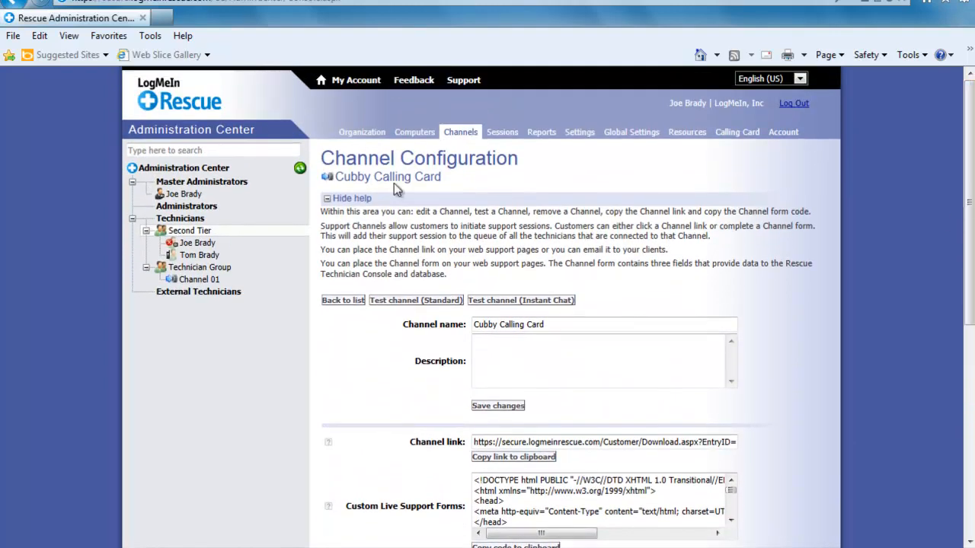
pyautogui.moveTo(354, 156)
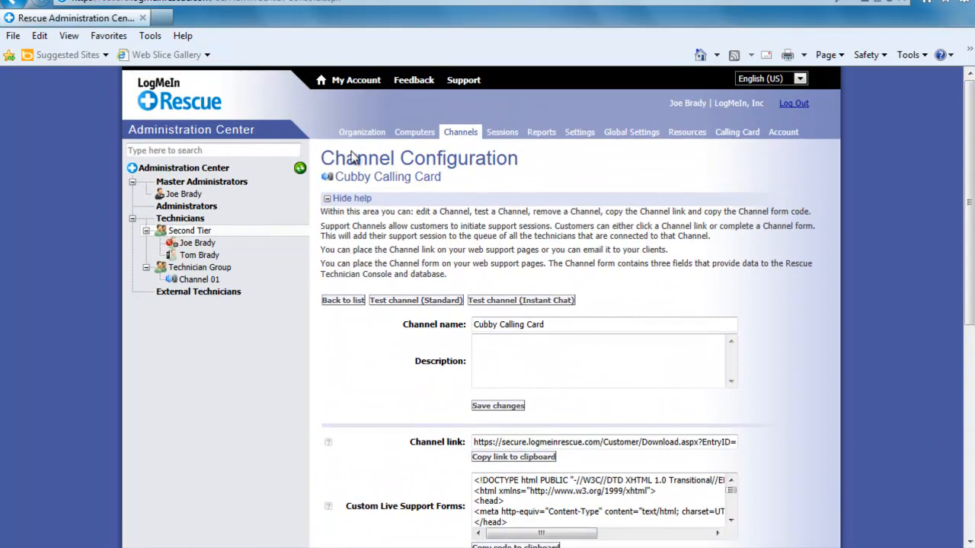
pyautogui.click(362, 132)
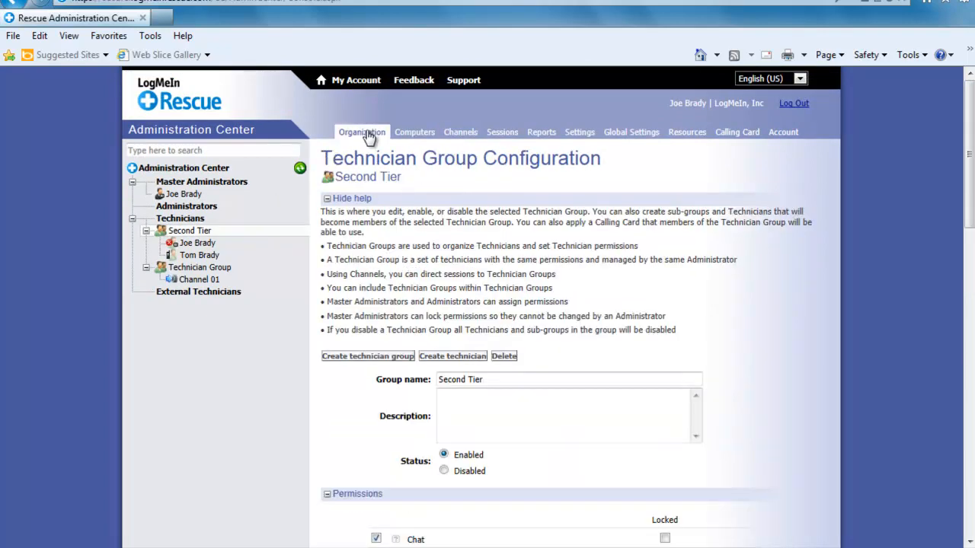
# Enter installer referral ID xrh3ly under Apply Calling Card for Second Tier and save
pyautogui.scroll(-3)
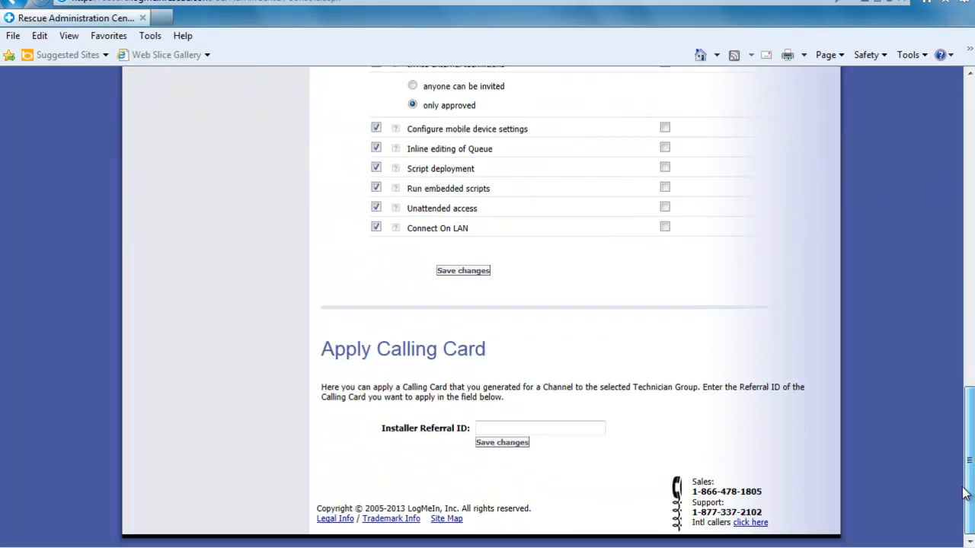
pyautogui.click(539, 428)
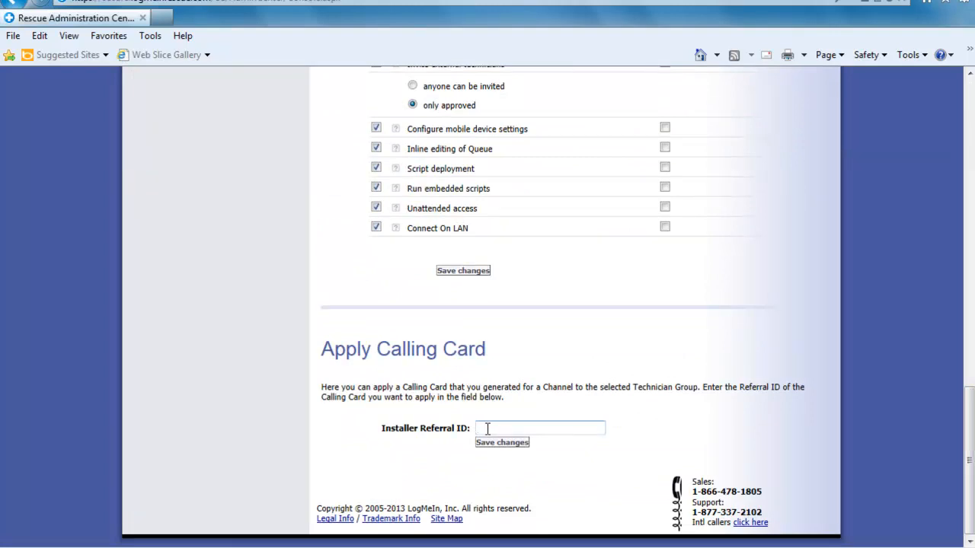
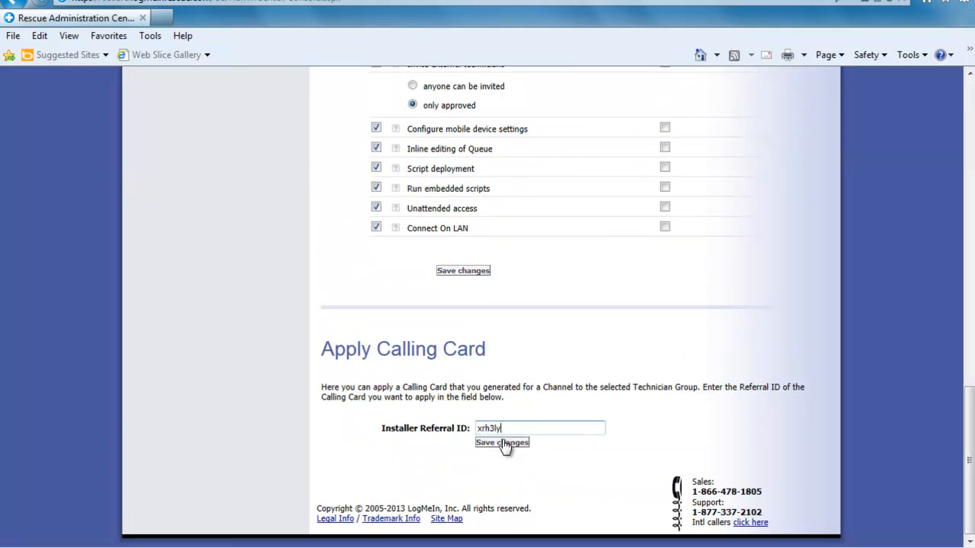
pyautogui.click(501, 442)
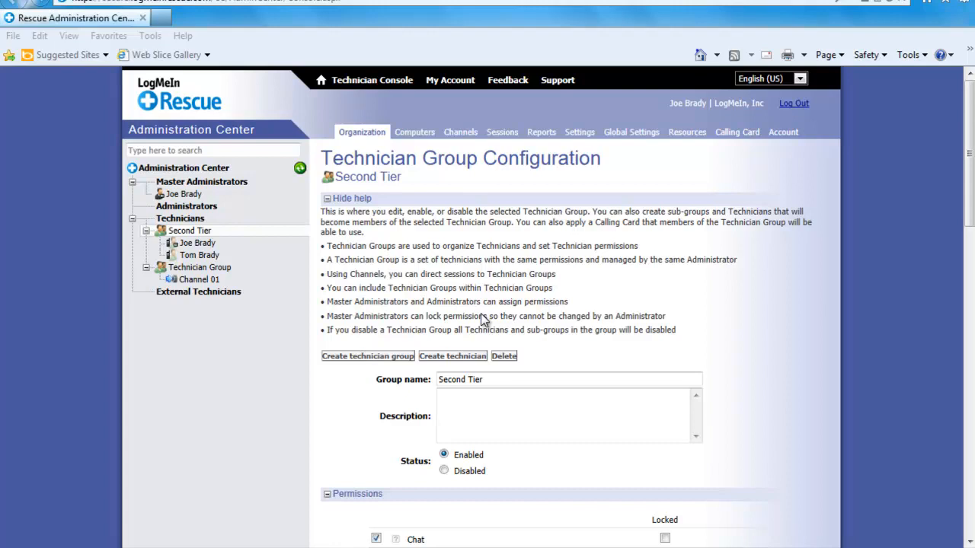
pyautogui.moveTo(505, 333)
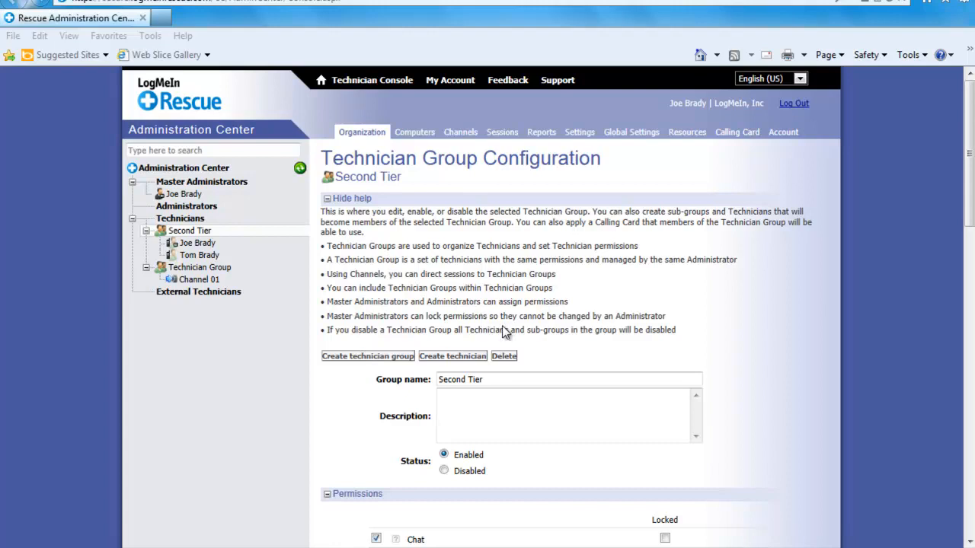
pyautogui.moveTo(190, 231)
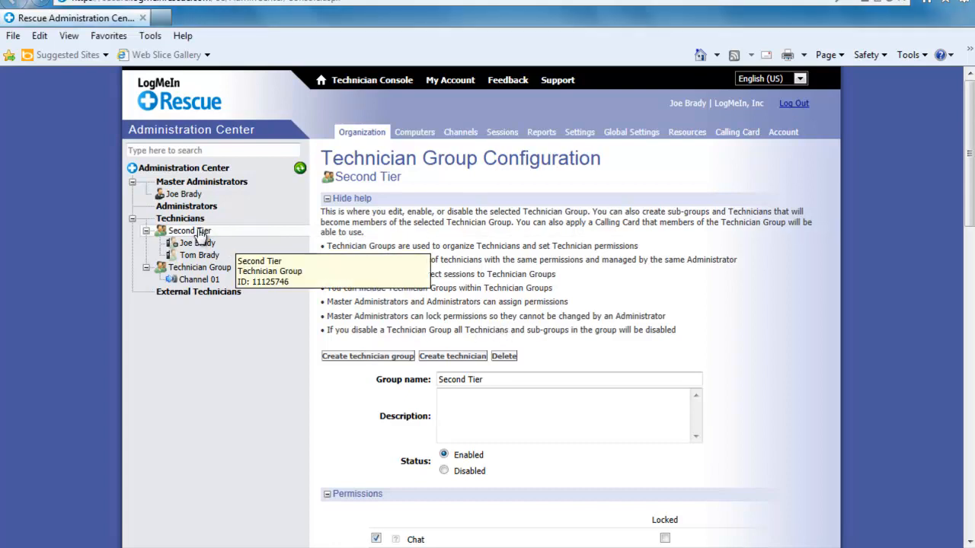
pyautogui.moveTo(533, 141)
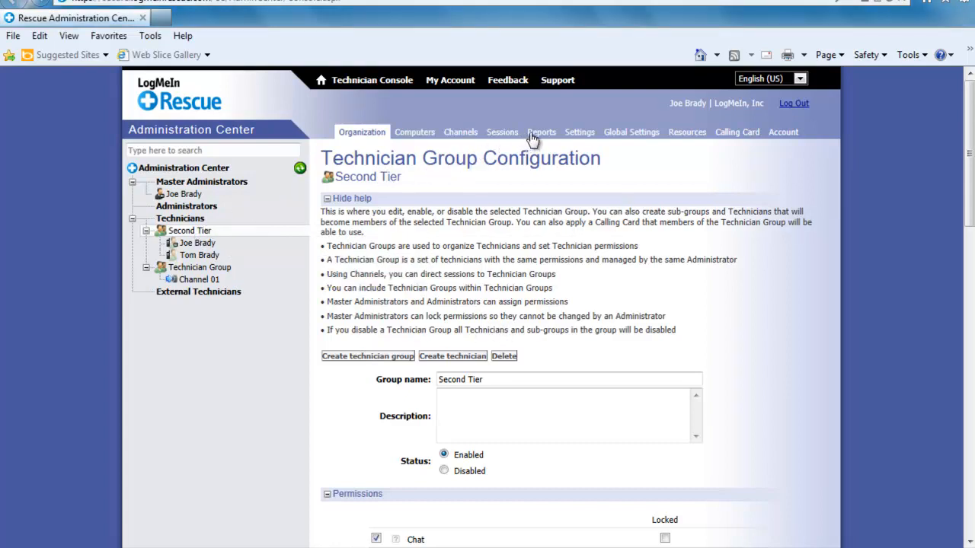
# Open the Second Tier Reports page and select the current week period
pyautogui.click(541, 132)
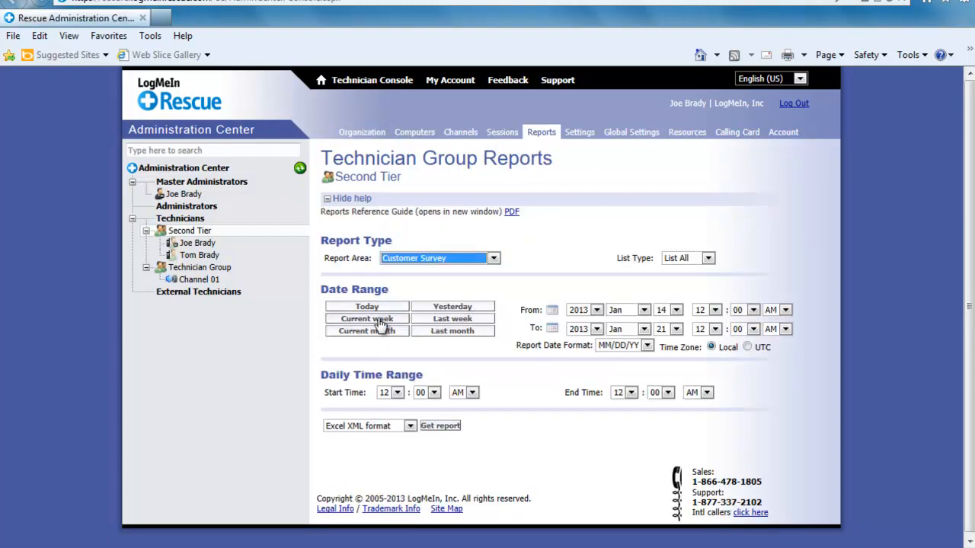
pyautogui.click(410, 425)
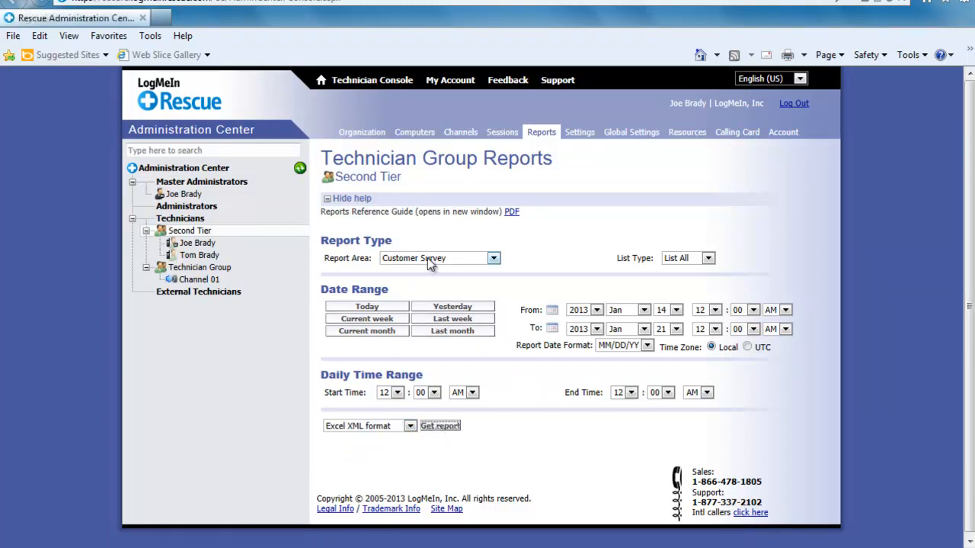
# Get a Session report for the current month (1/1/2013–2/1/2013) in HTML format
pyautogui.click(494, 258)
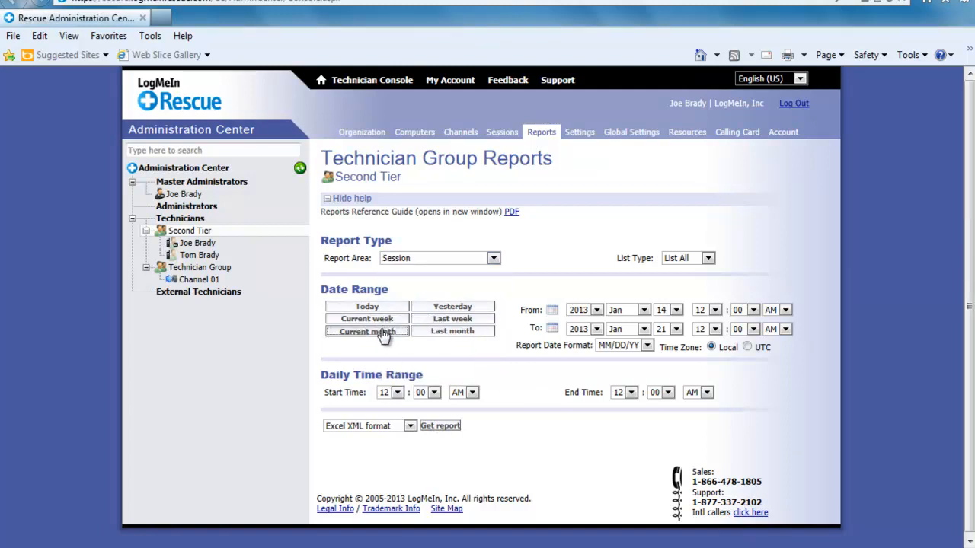
pyautogui.click(410, 425)
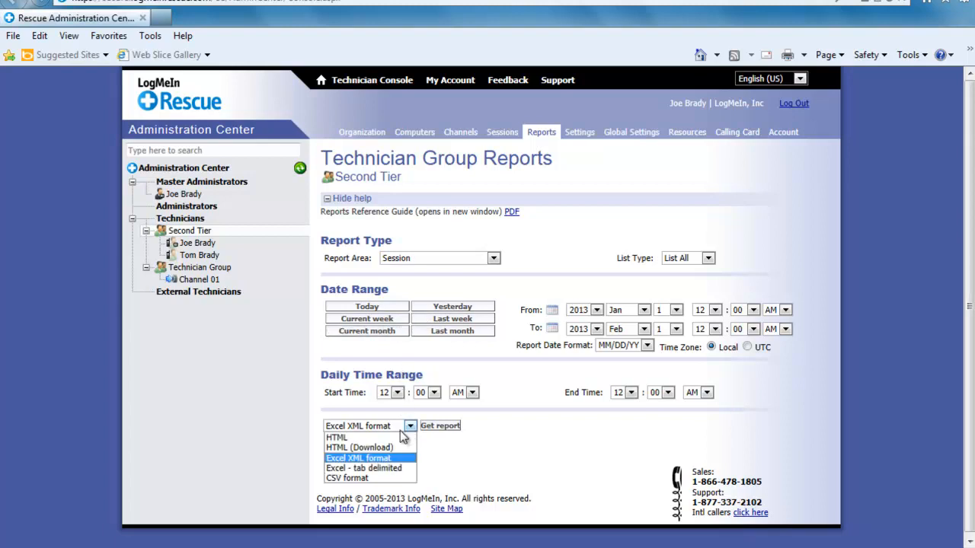
pyautogui.click(335, 437)
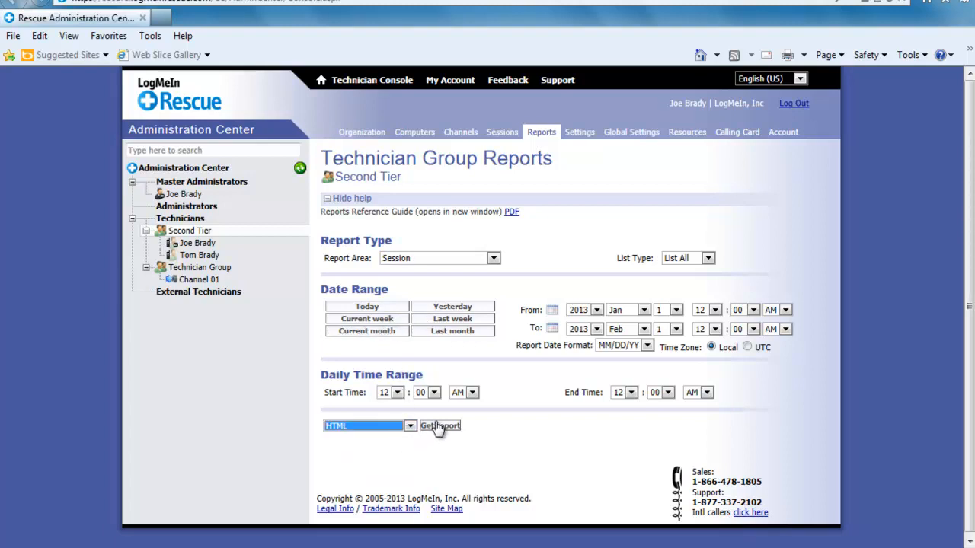
pyautogui.click(440, 425)
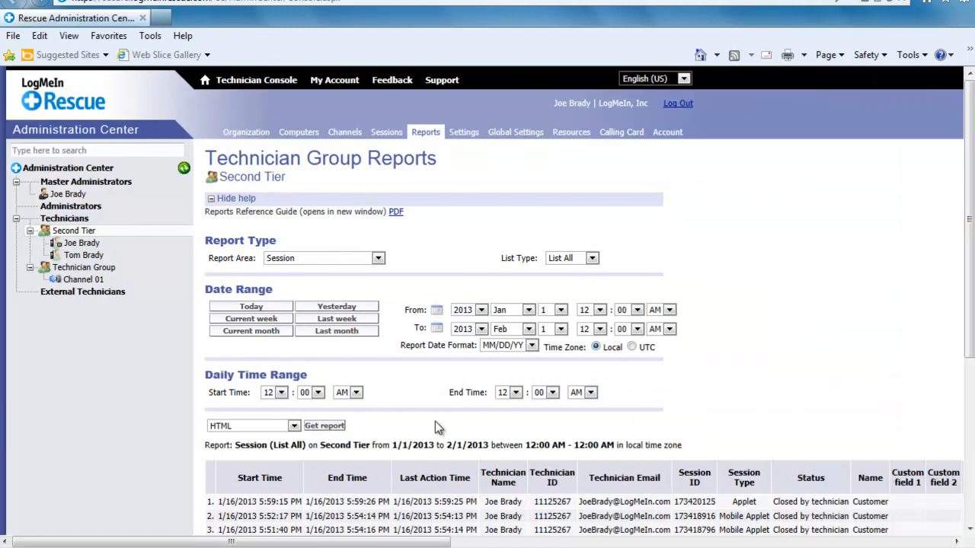
pyautogui.scroll(-3)
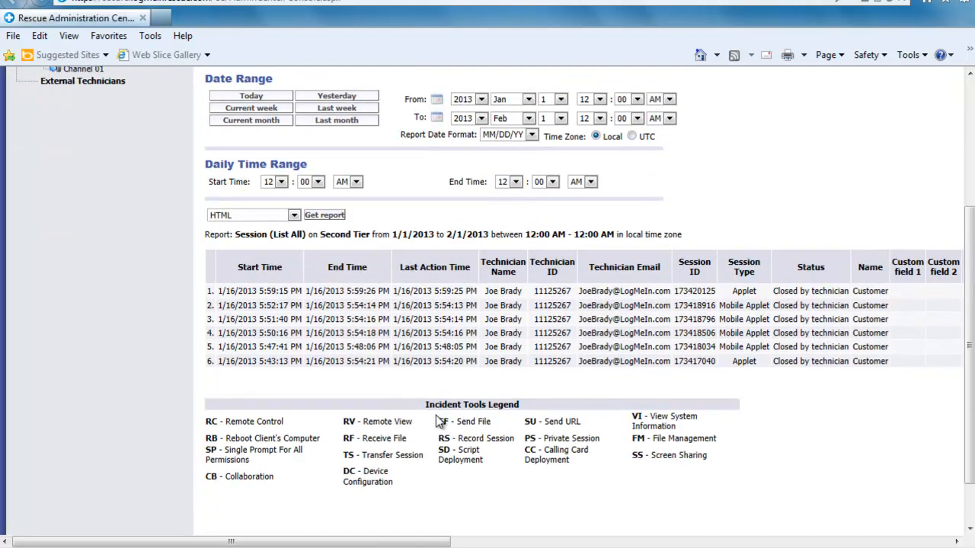